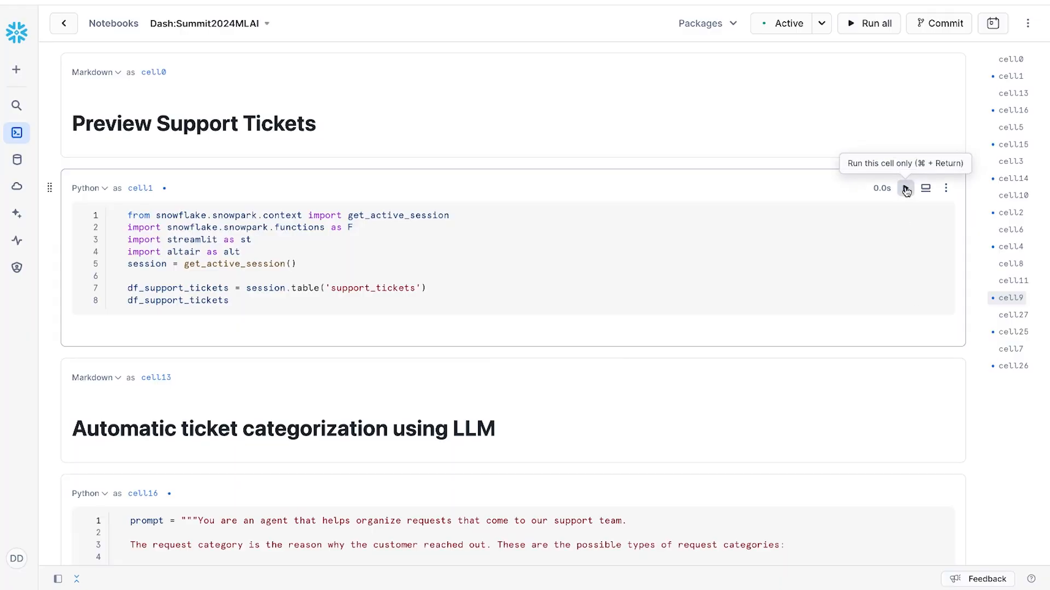
- Run the cell loading the support_tickets dataframe and review its previewed rows
left_click(905, 188)
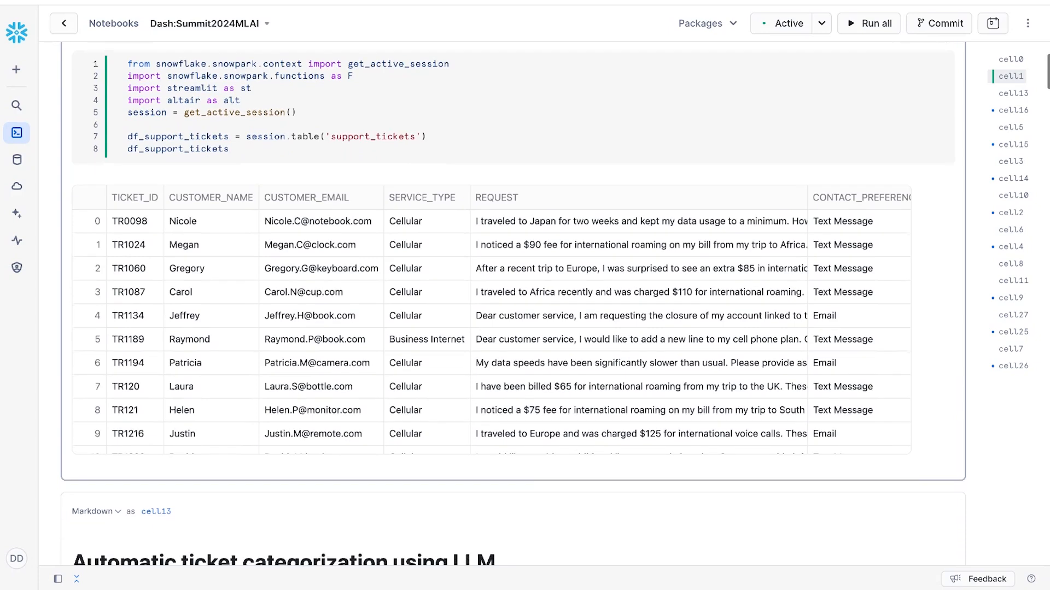
mouse_move(614, 296)
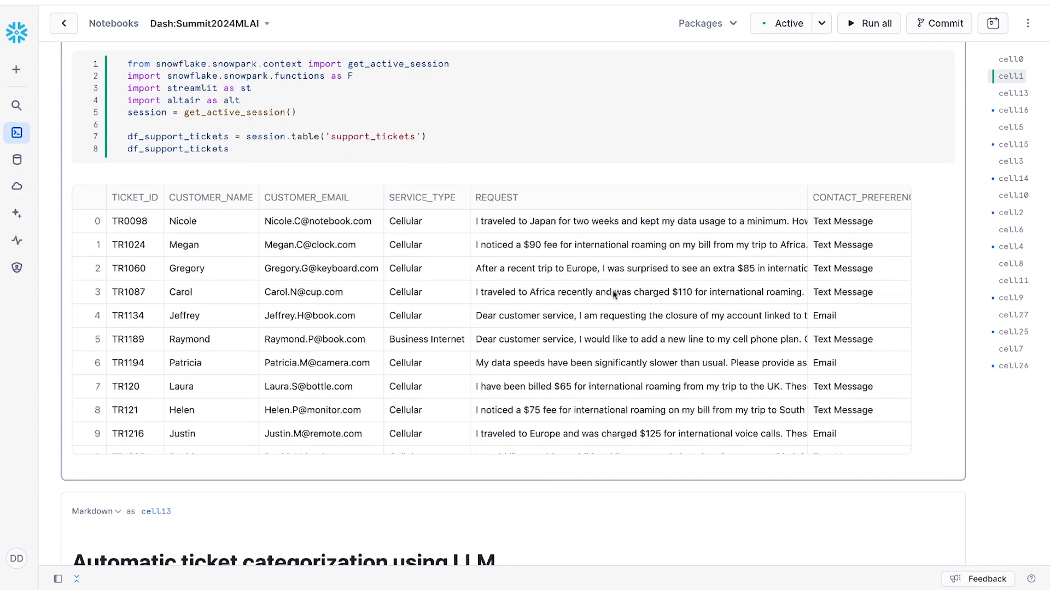
scroll("down", 3)
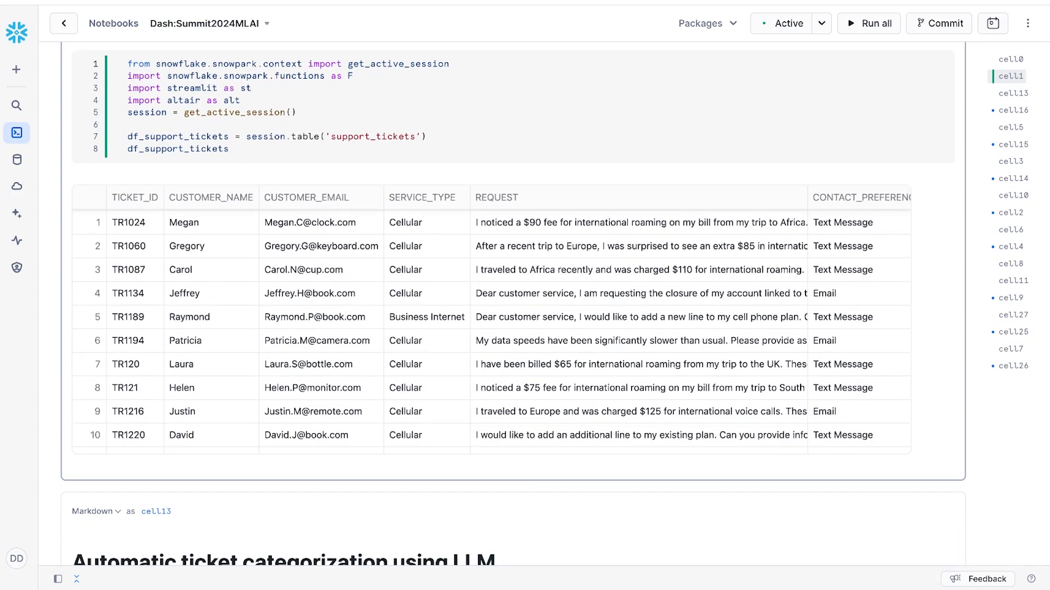
scroll("down", 3)
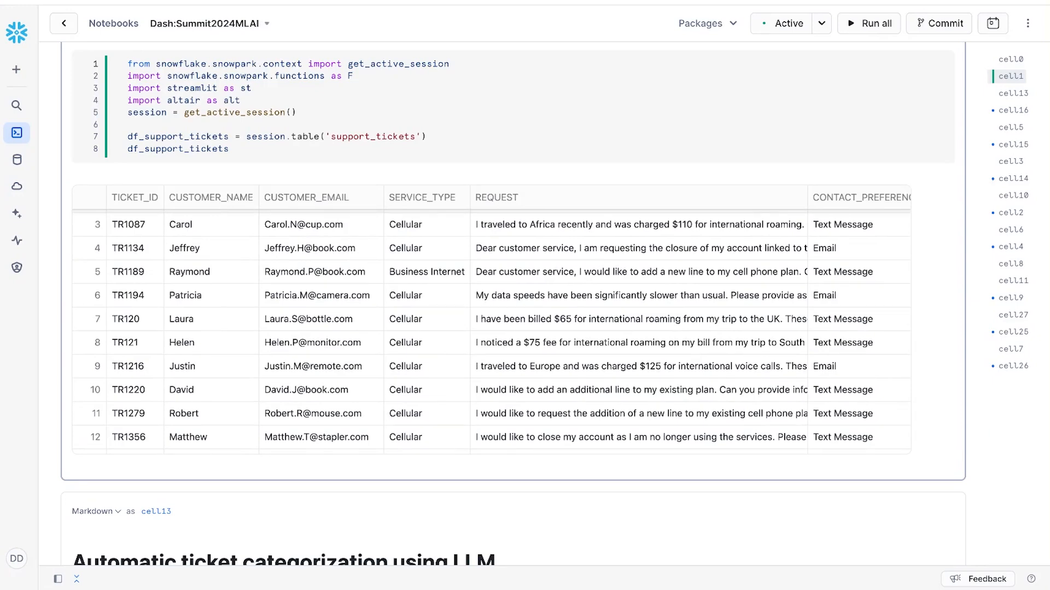
scroll("down", 3)
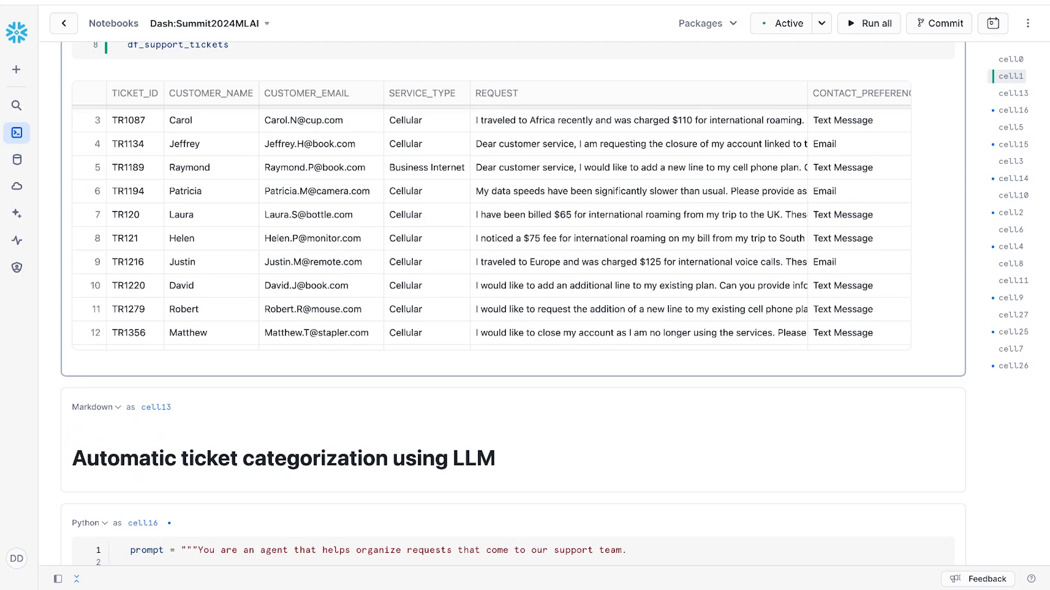
mouse_move(663, 413)
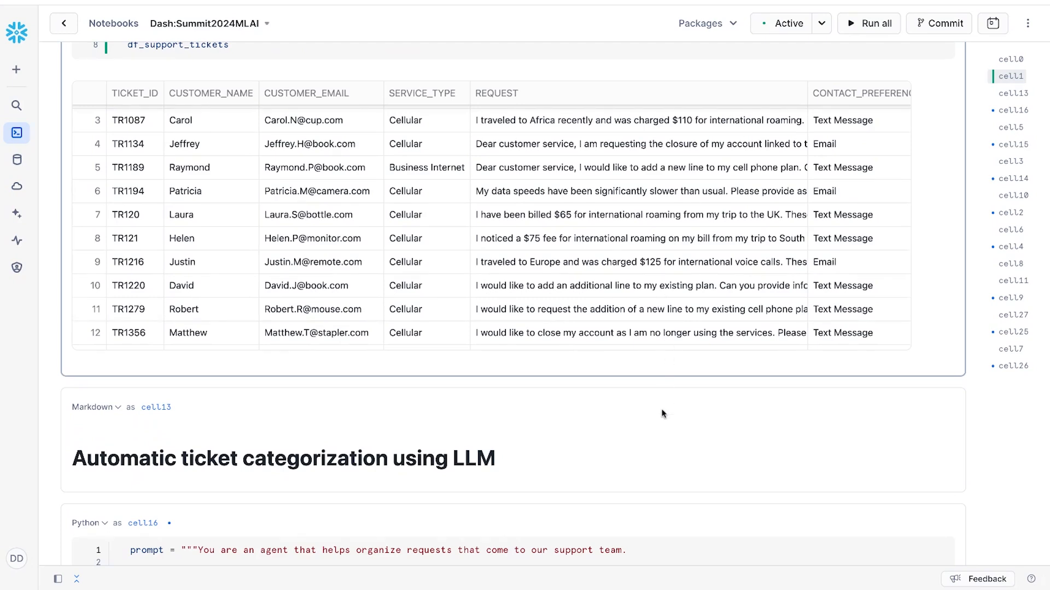
scroll("down", 3)
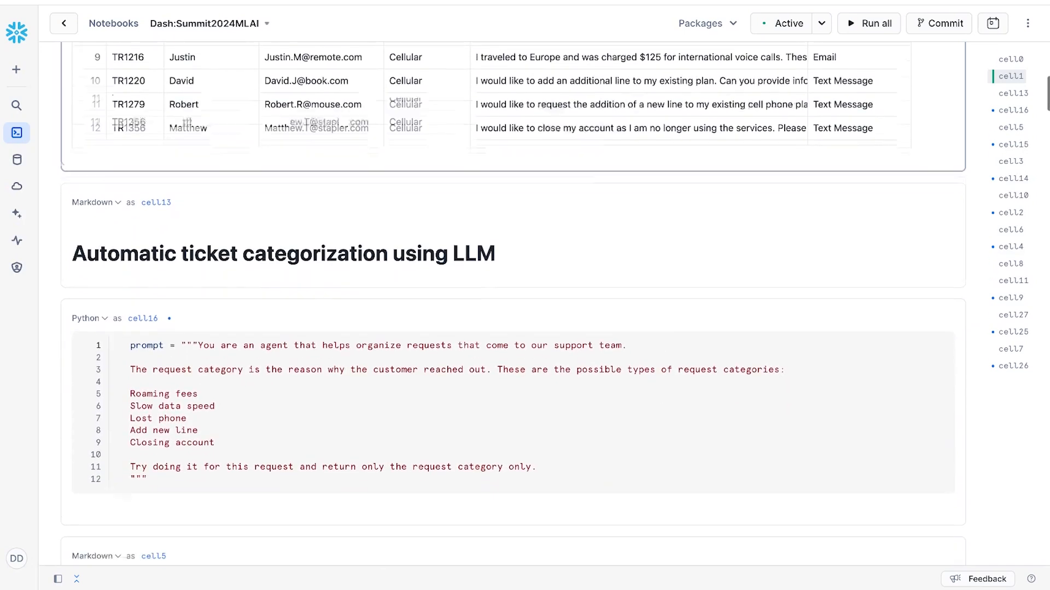
scroll("down", 3)
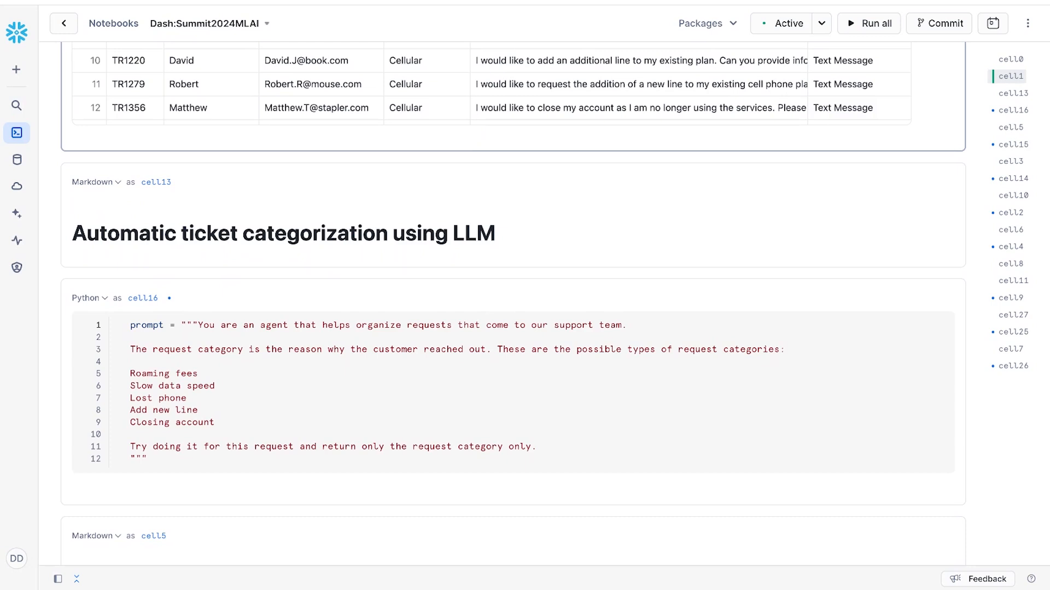
scroll("down", 3)
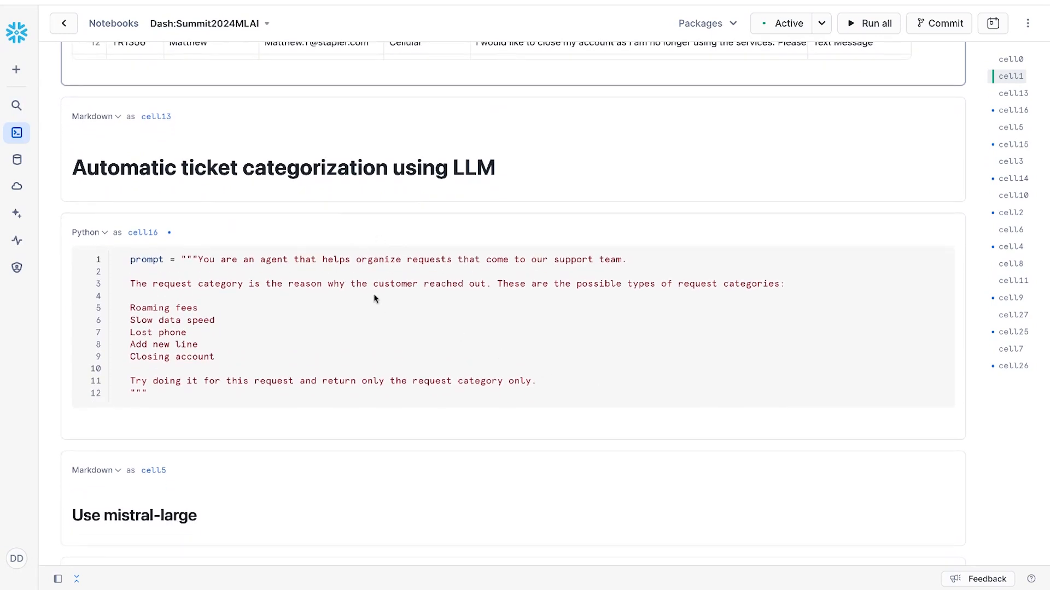
- Run the cell defining the categorization prompt with the five request categories
left_click(502, 315)
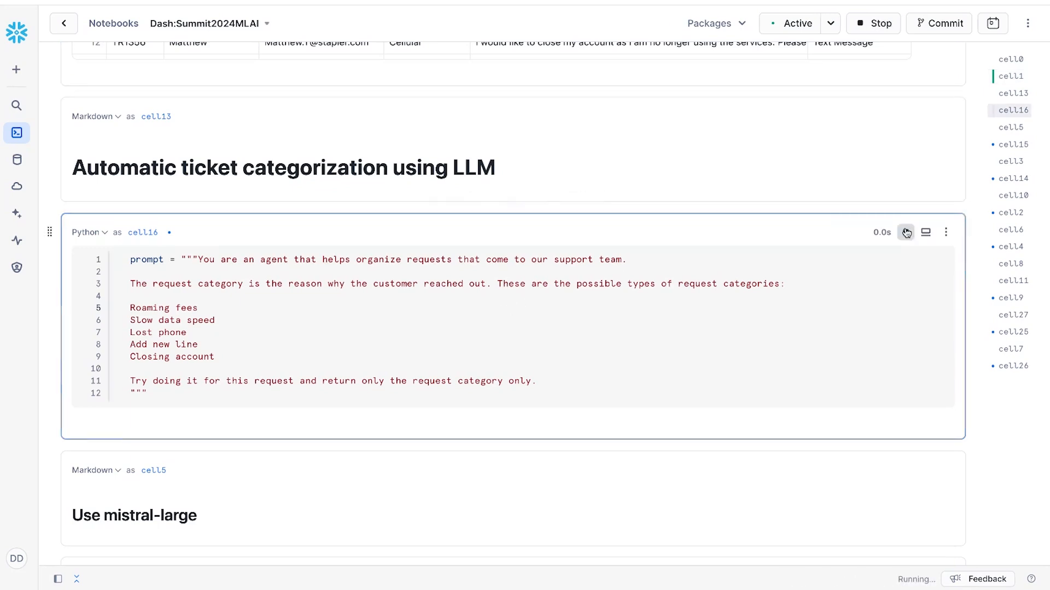
scroll("down", 3)
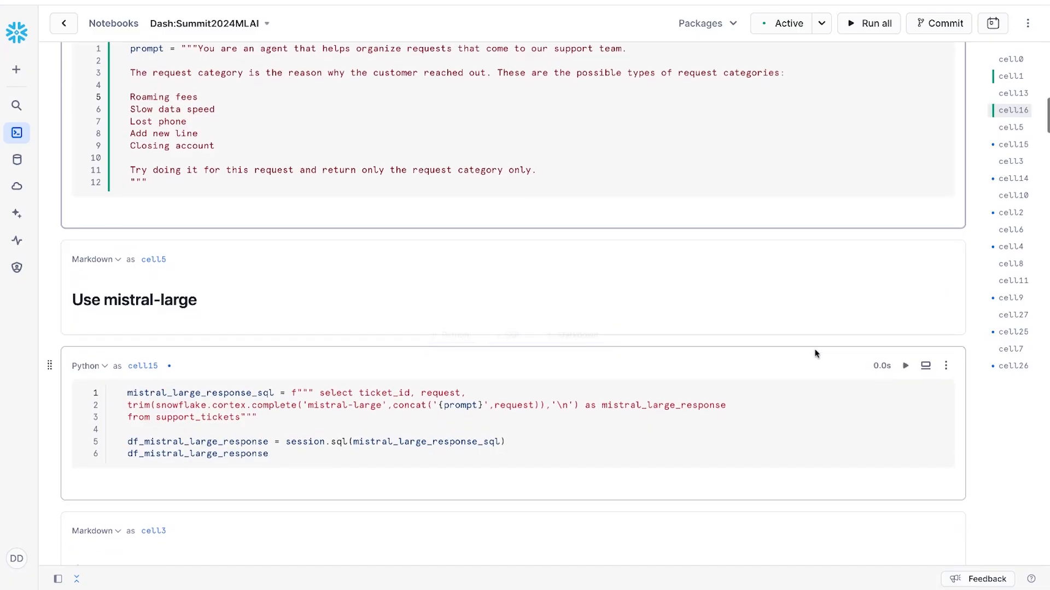
- Run the cortex.complete mistral-large query and review the per-ticket category results
left_click(905, 365)
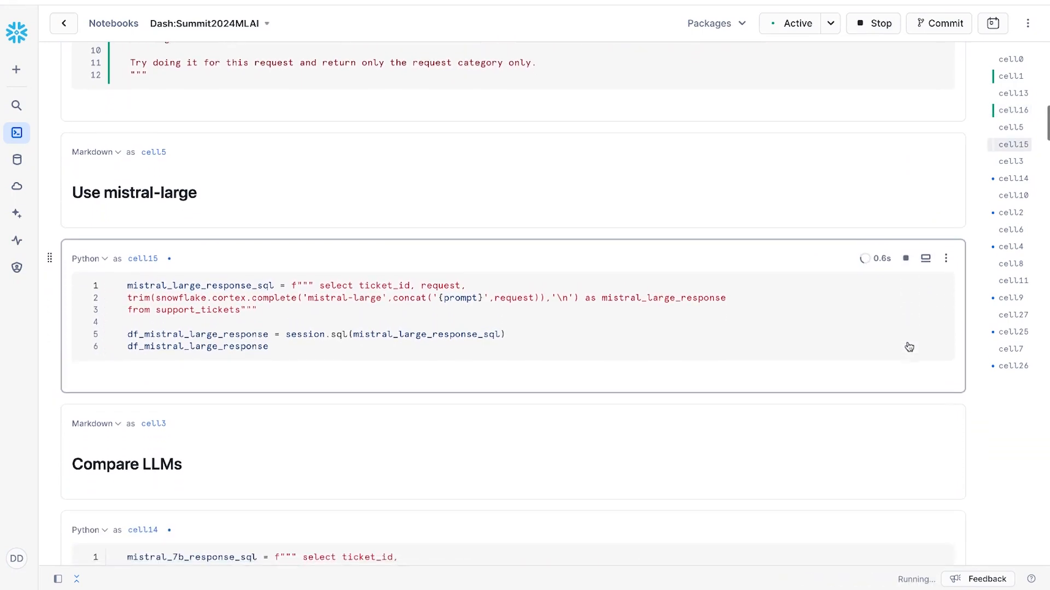
scroll("down", 3)
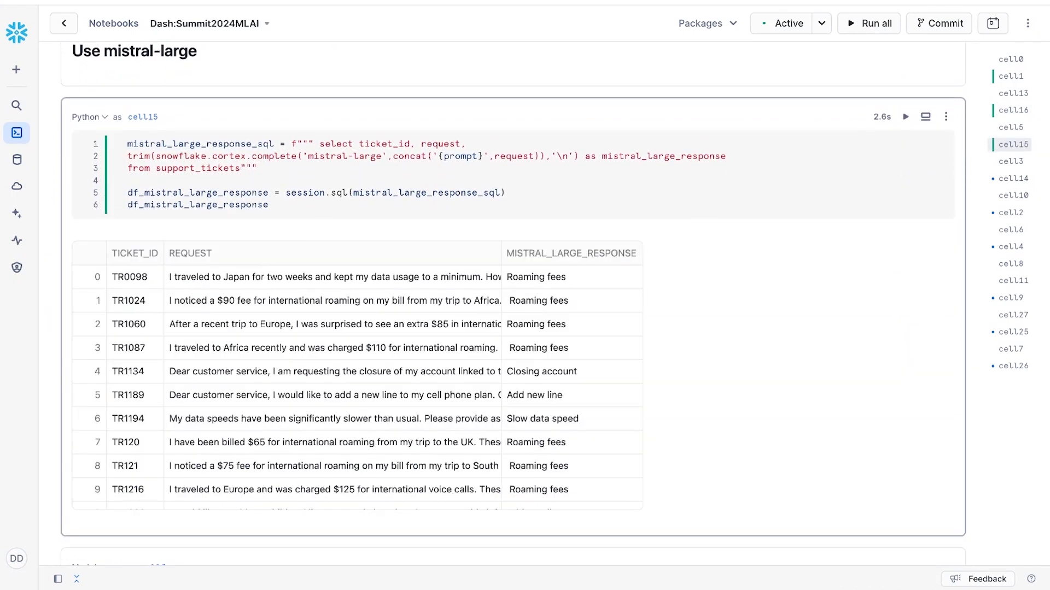
mouse_move(602, 170)
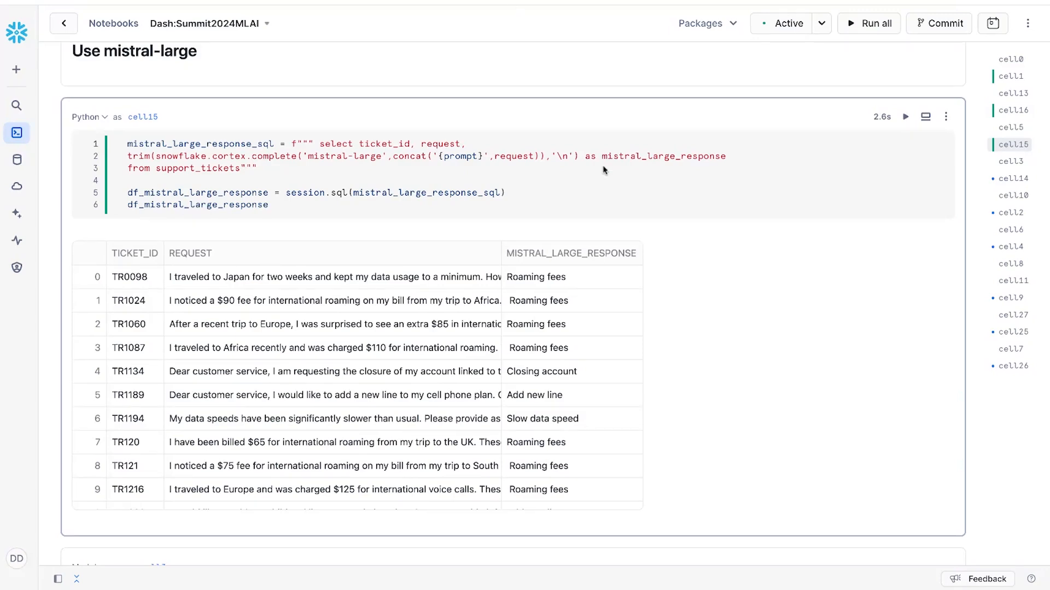
scroll("down", 3)
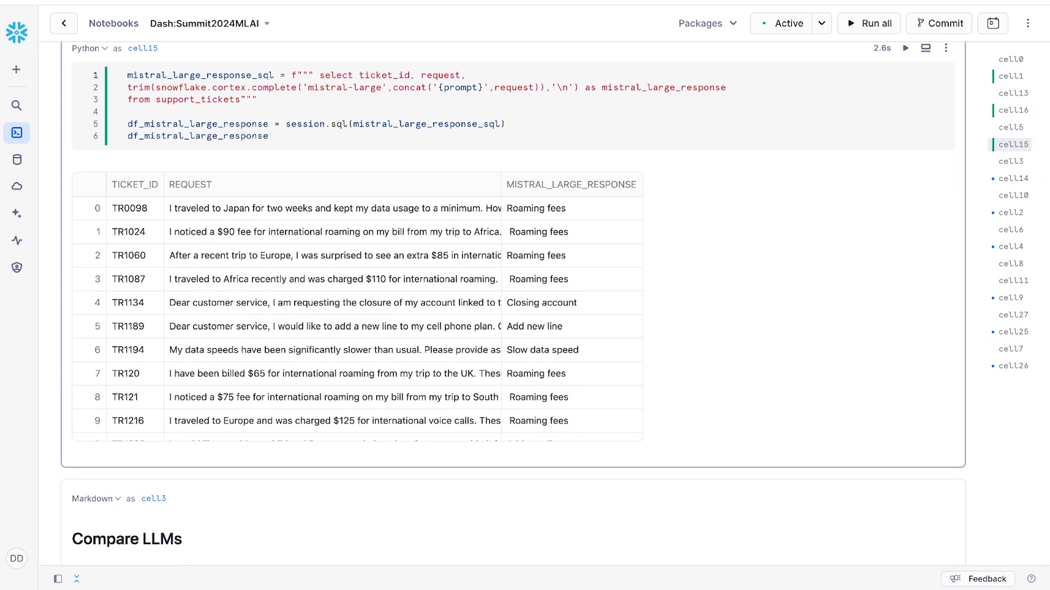
mouse_move(567, 211)
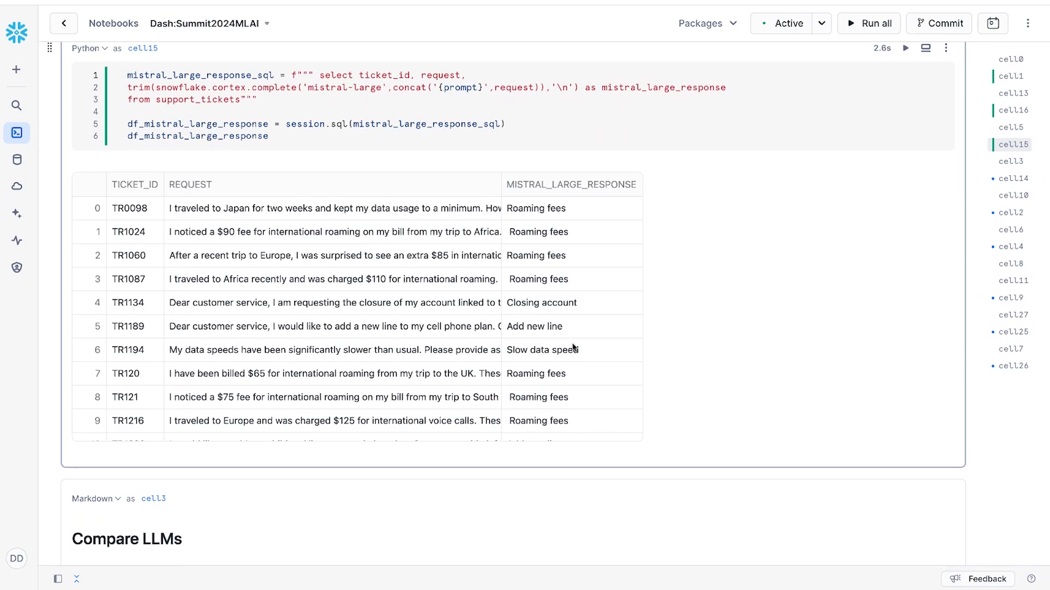
mouse_move(571, 348)
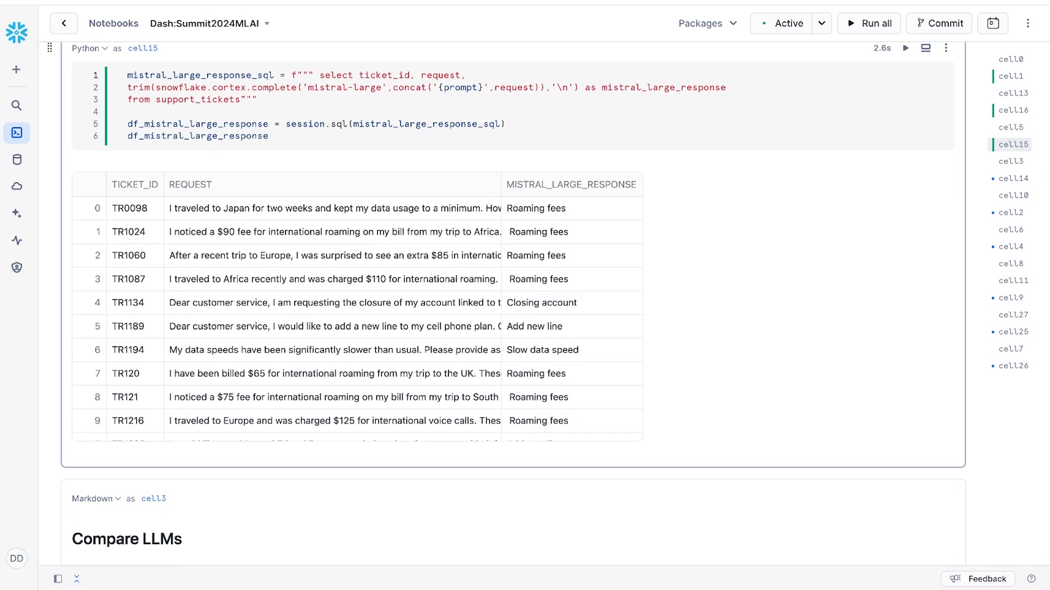
mouse_move(615, 158)
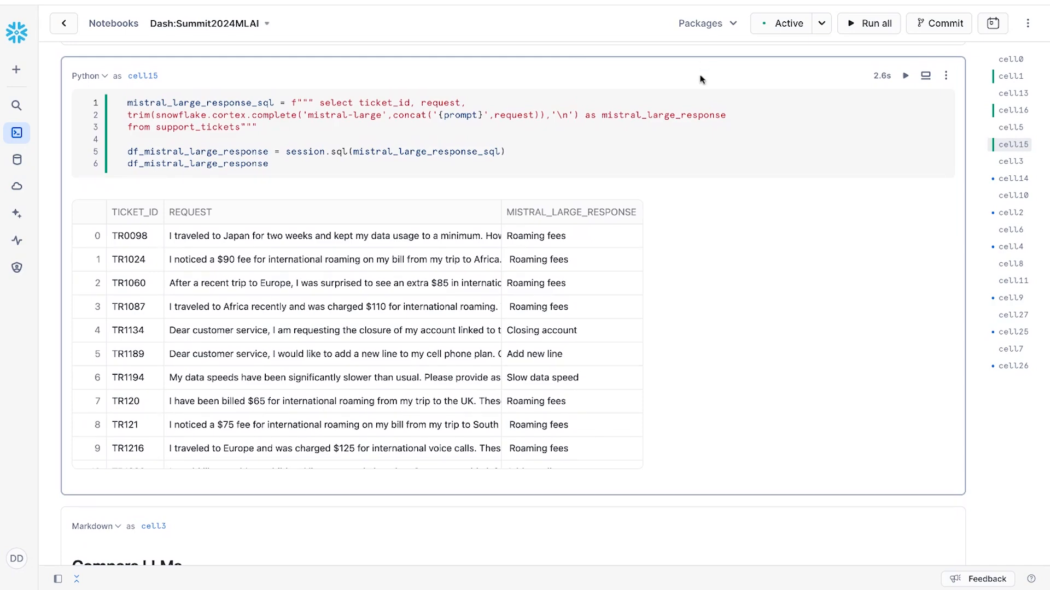
scroll("down", 3)
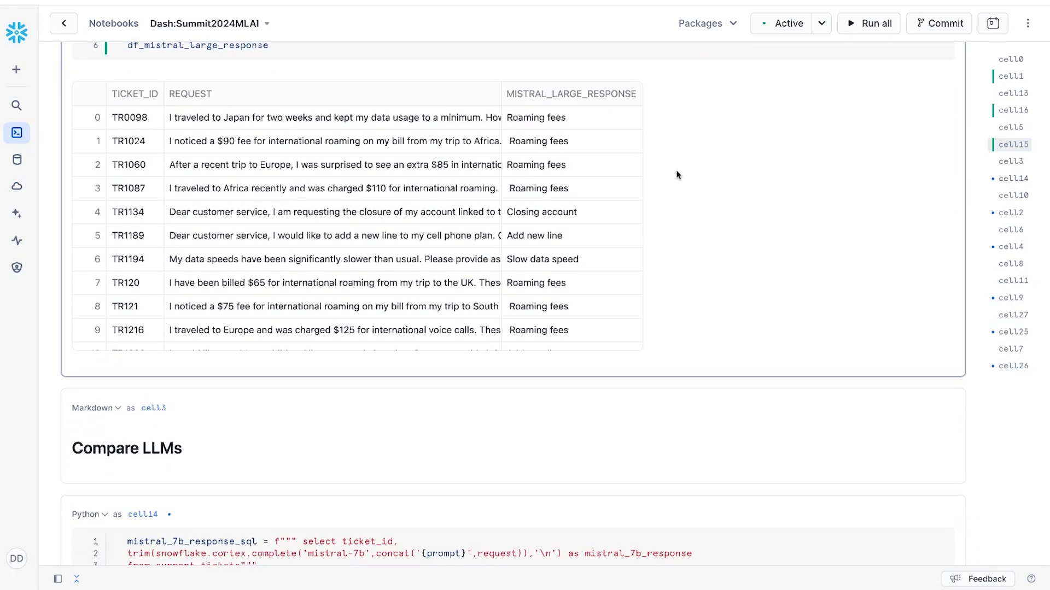
scroll("down", 3)
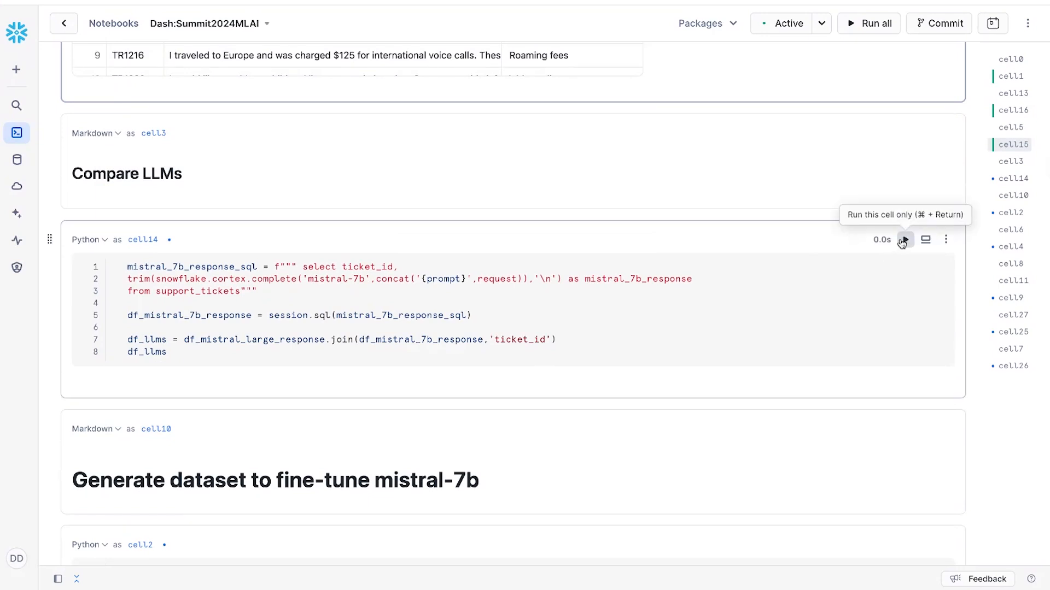
- Run the mistral-7b join cell and inspect categories for tickets TR1024 and TR121
left_click(903, 239)
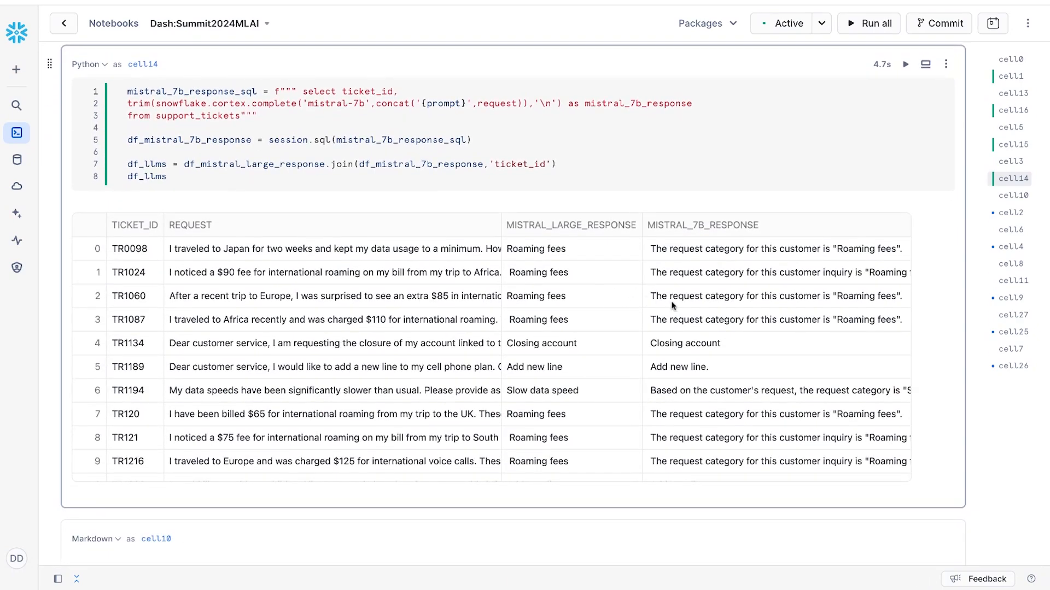
mouse_move(622, 278)
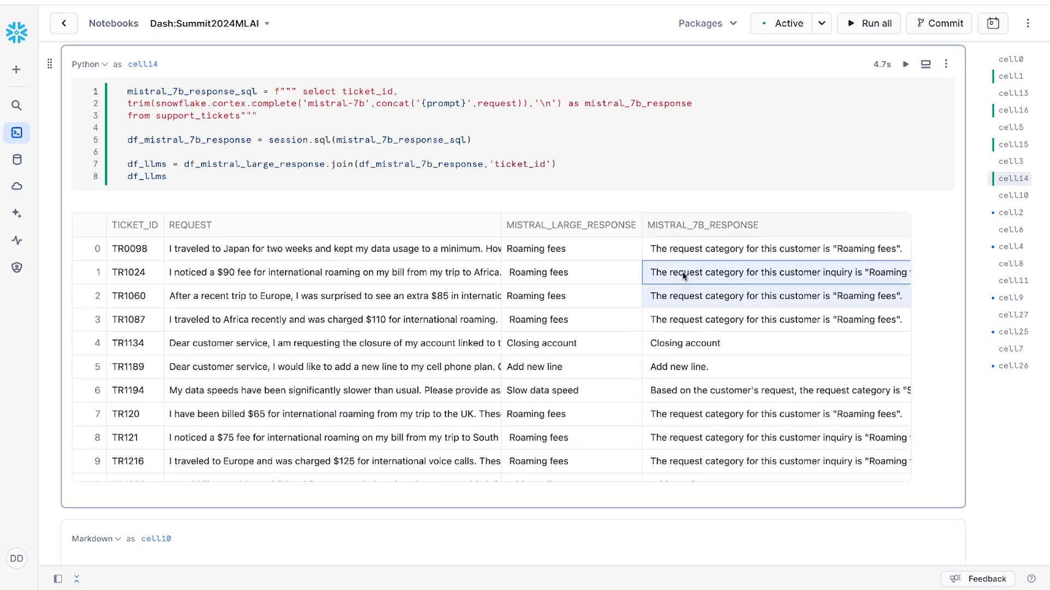
left_click(571, 272)
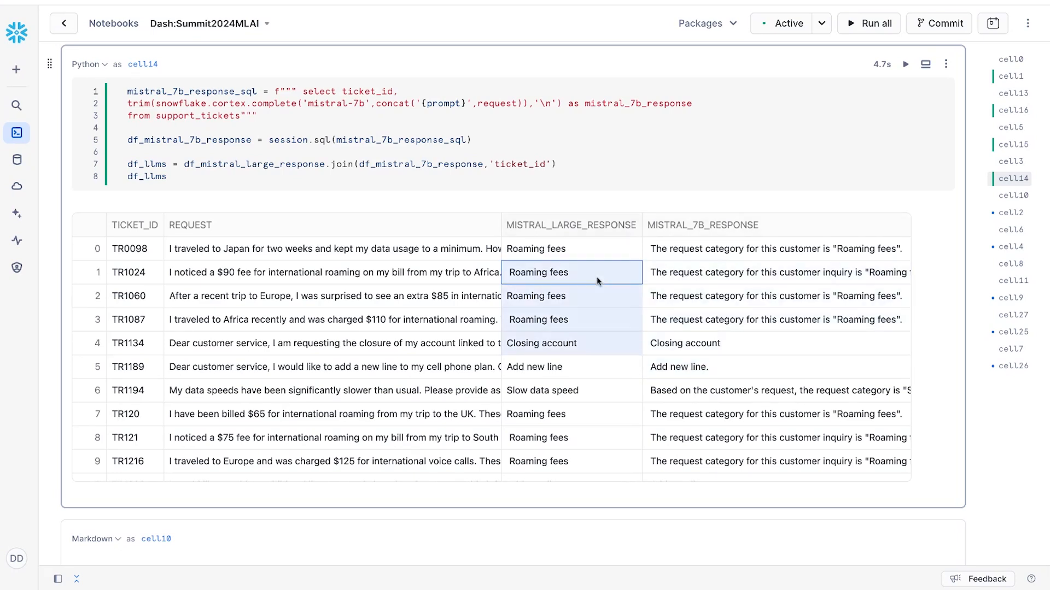
mouse_move(596, 436)
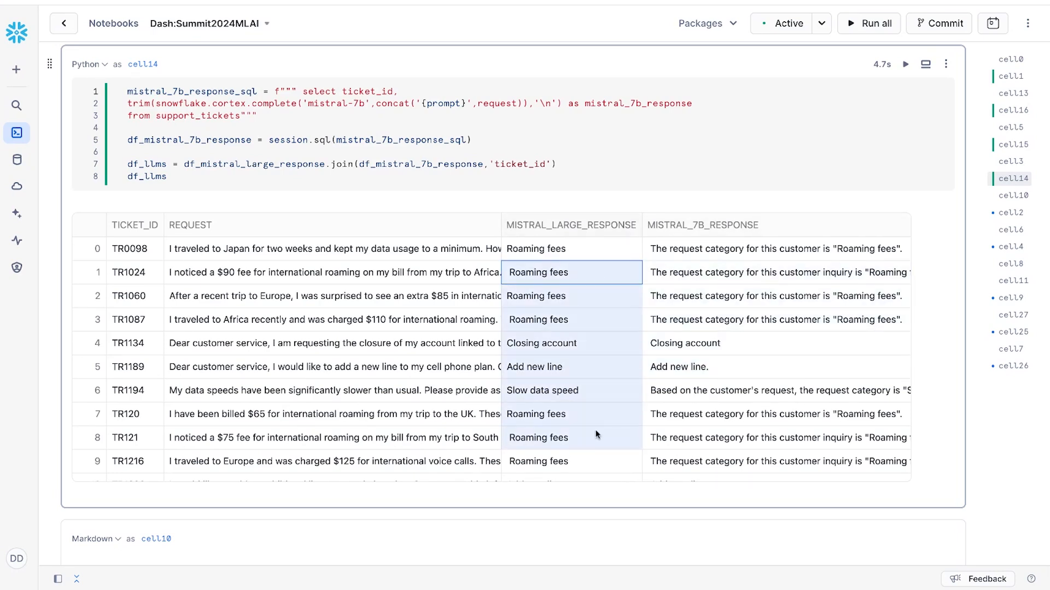
left_click(571, 438)
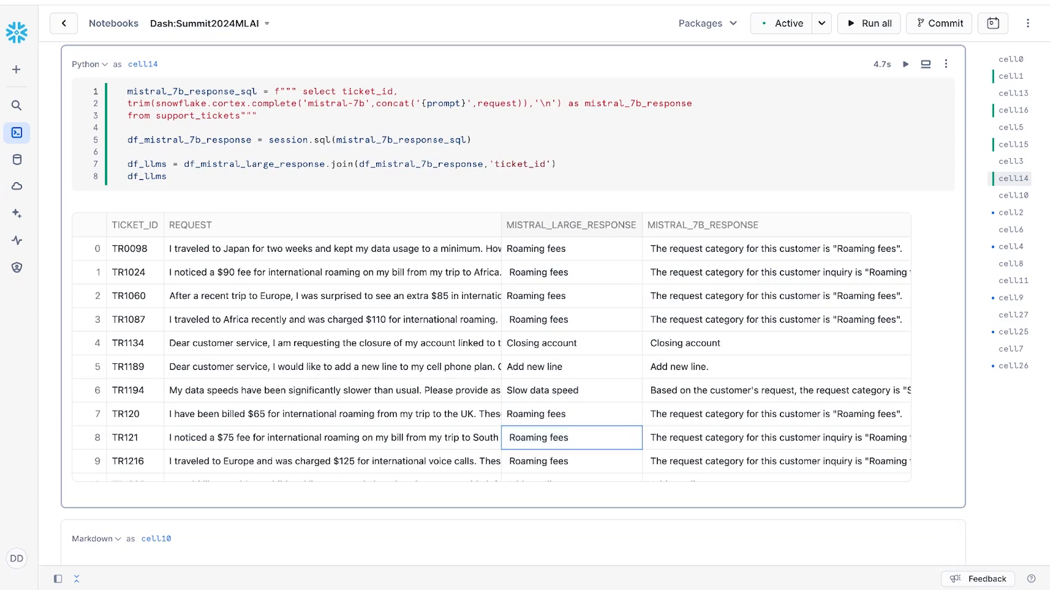
scroll("down", 3)
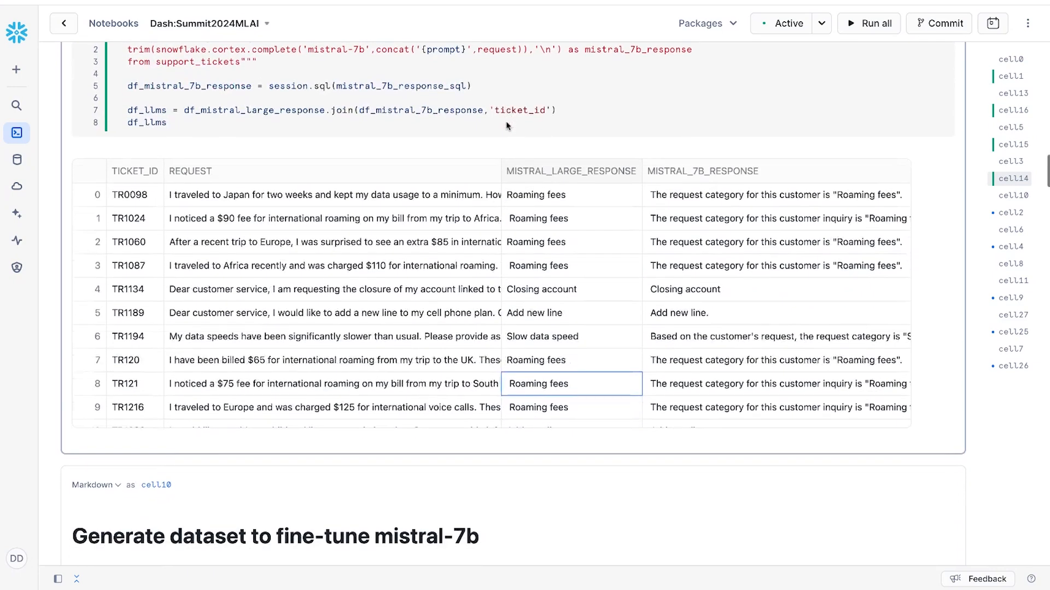
scroll("down", 3)
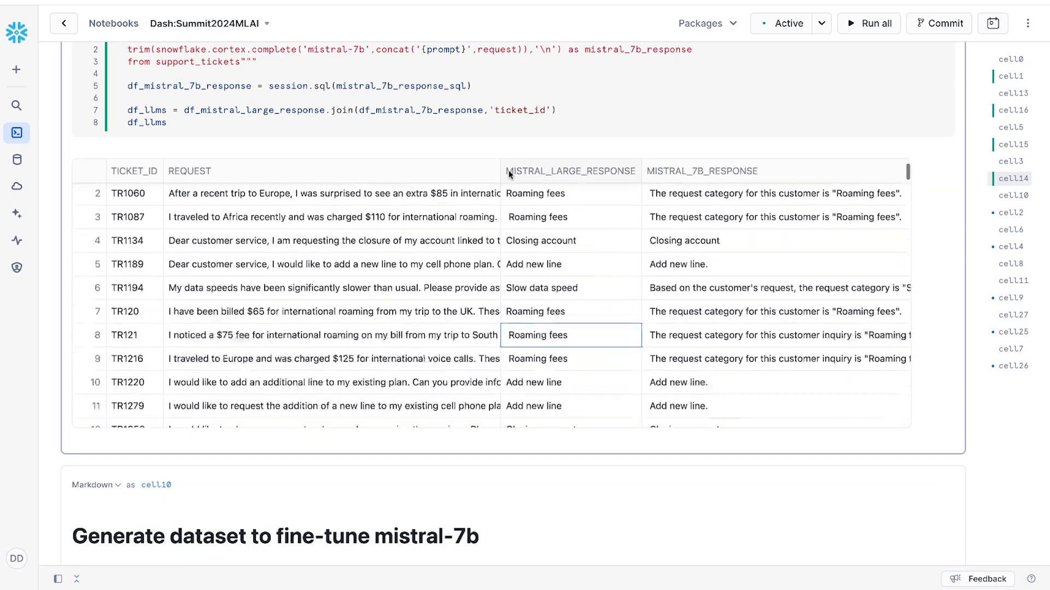
scroll("down", 3)
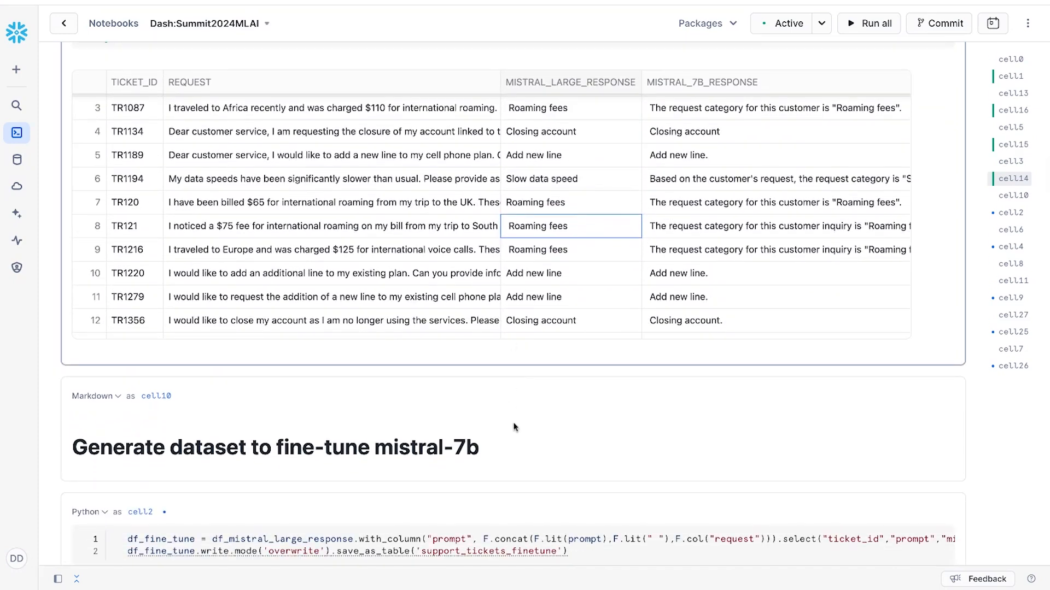
scroll("down", 3)
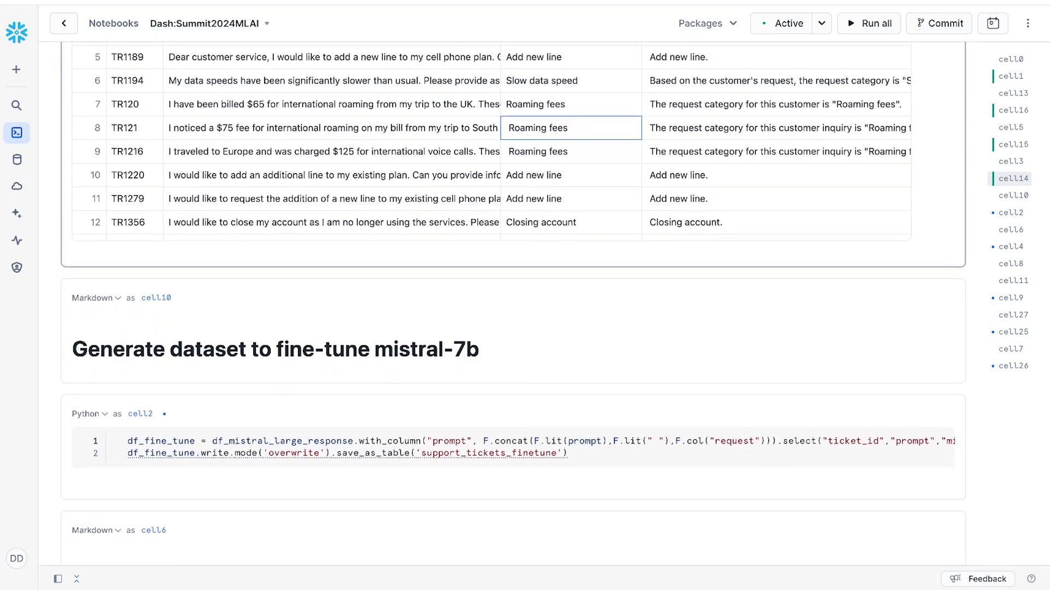
scroll("down", 3)
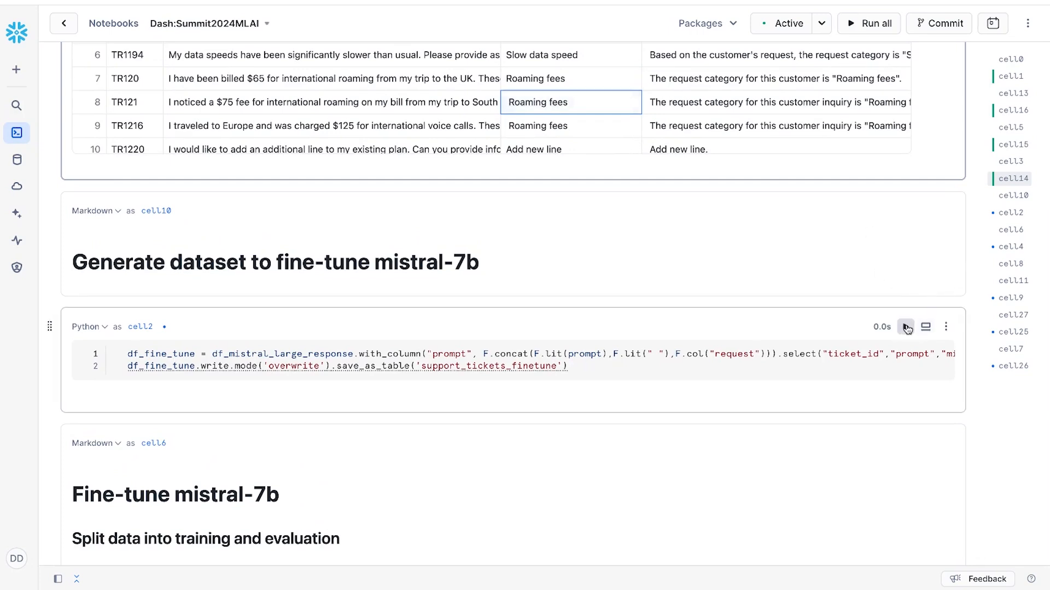
- Run the cell saving mistral-large categories as the support_tickets_finetune table
left_click(905, 327)
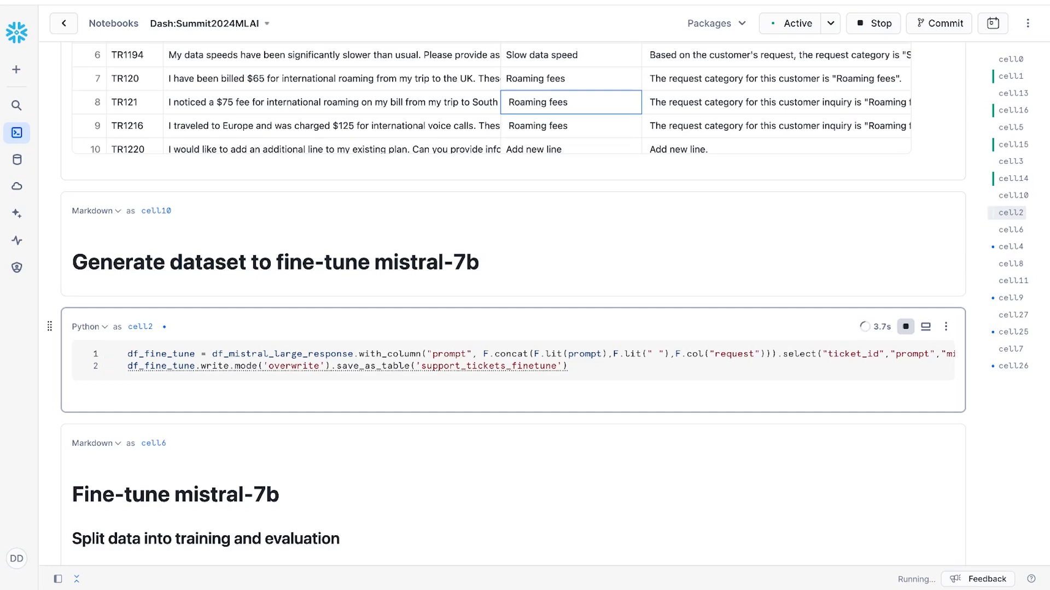
scroll("down", 3)
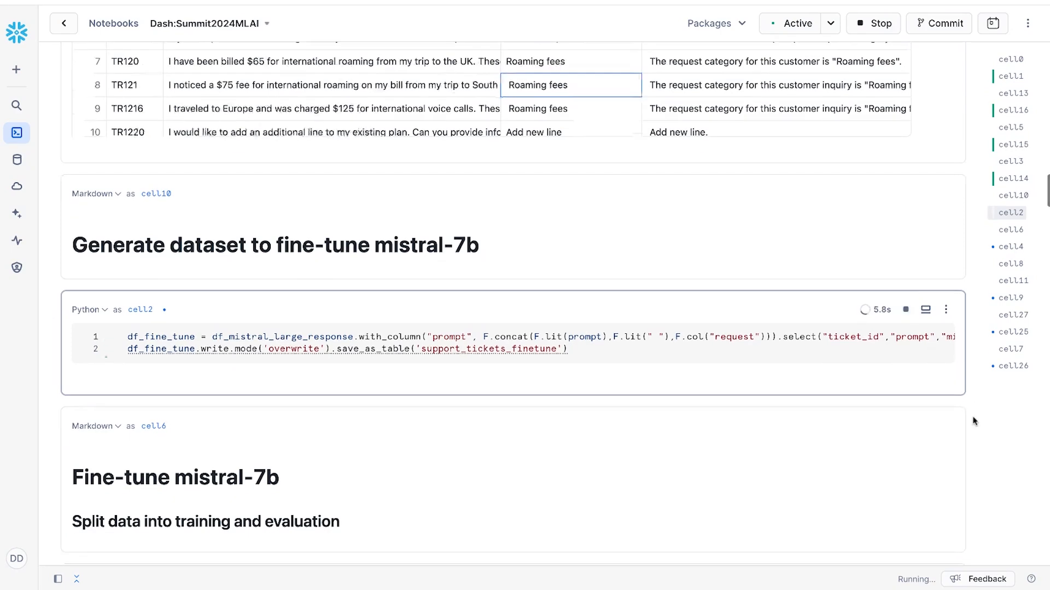
scroll("down", 3)
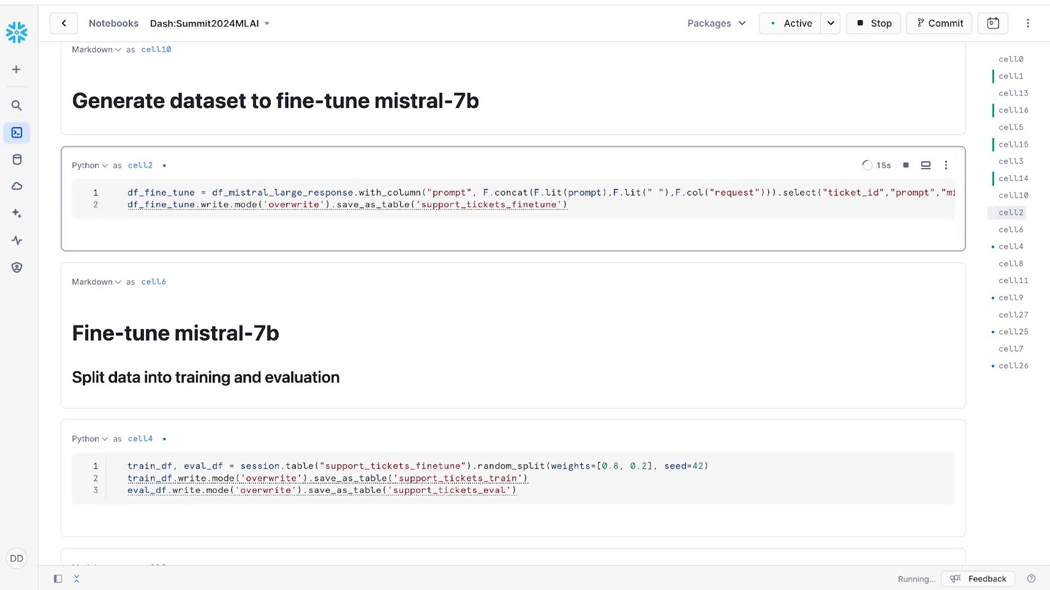
mouse_move(870, 319)
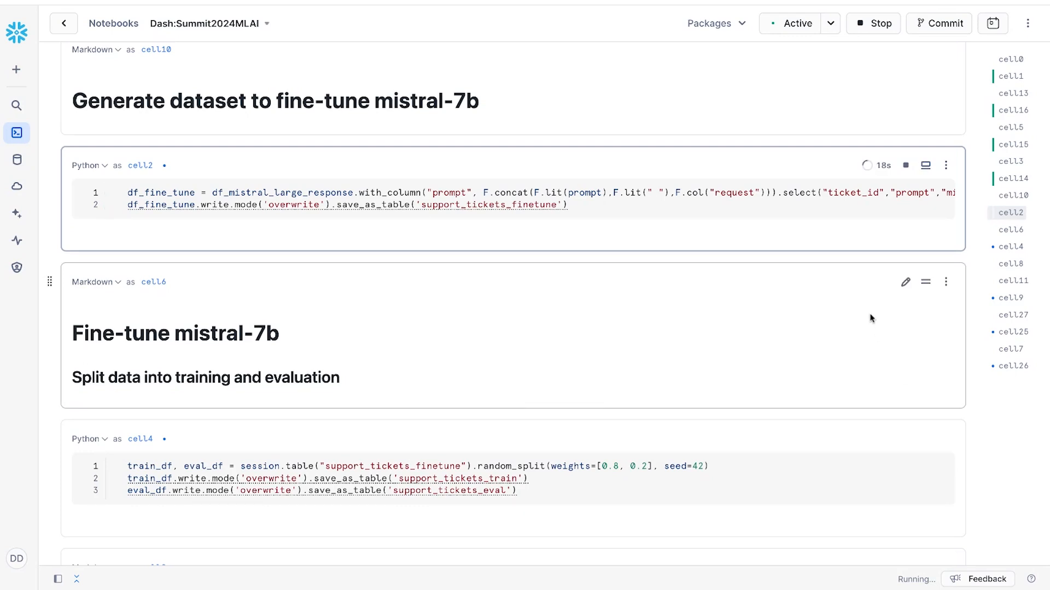
left_click(873, 23)
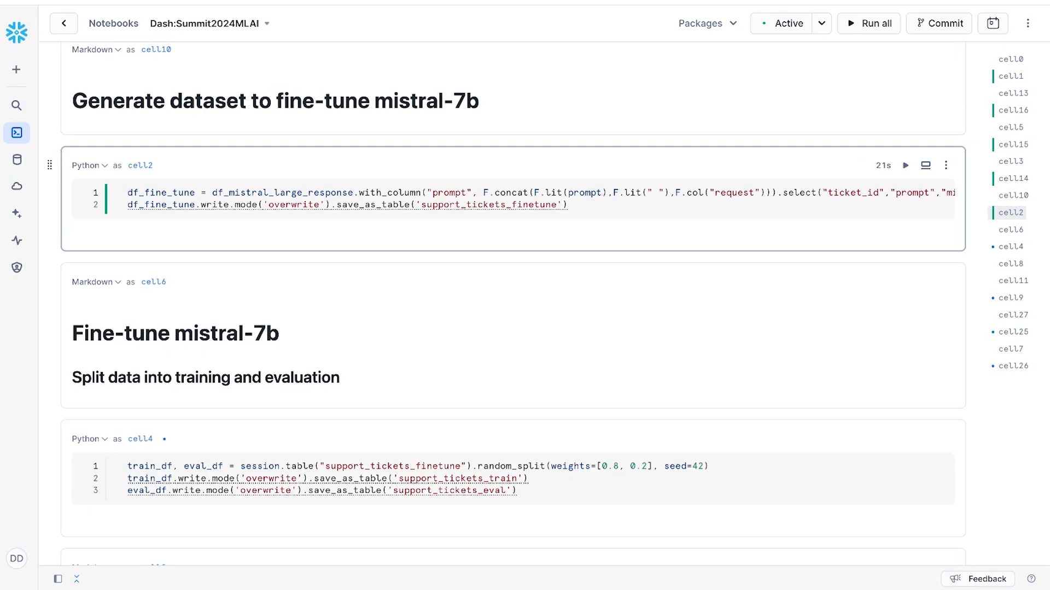
scroll("down", 3)
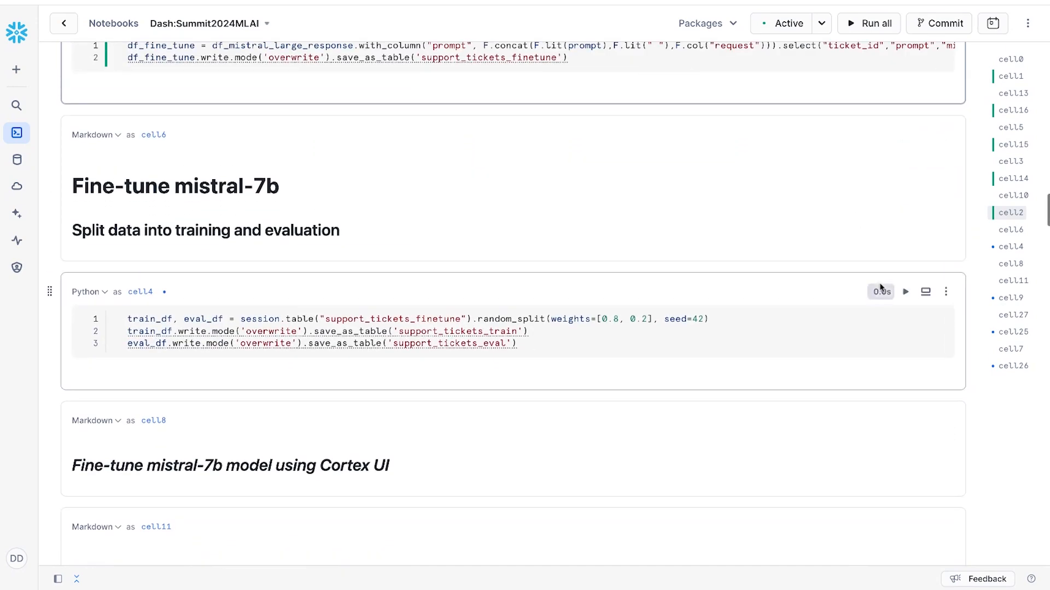
- Run the 80/20 random_split into support_tickets_train and support_tickets_eval tables
left_click(868, 23)
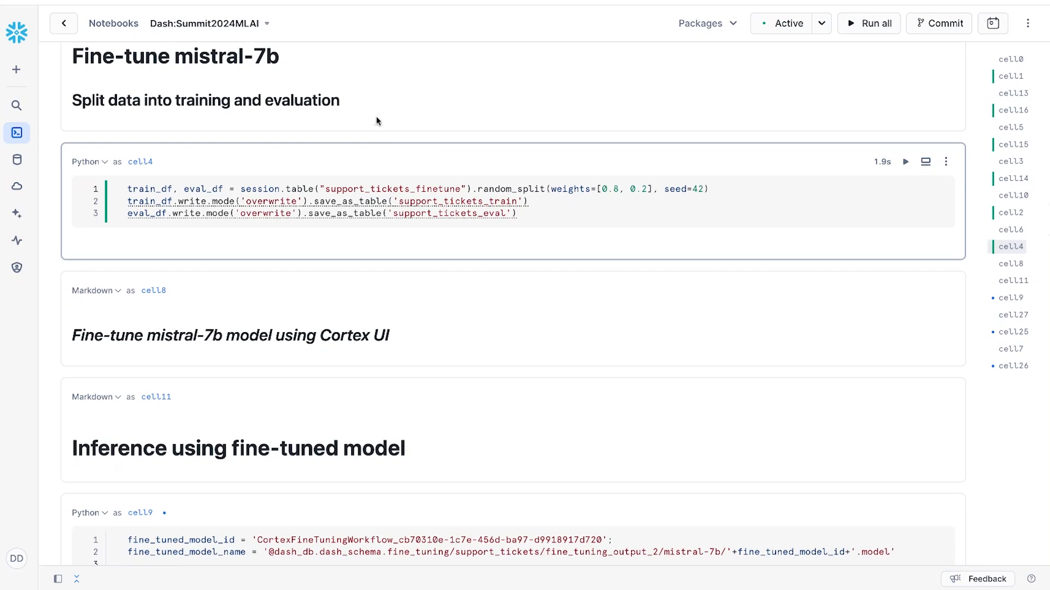
mouse_move(377, 120)
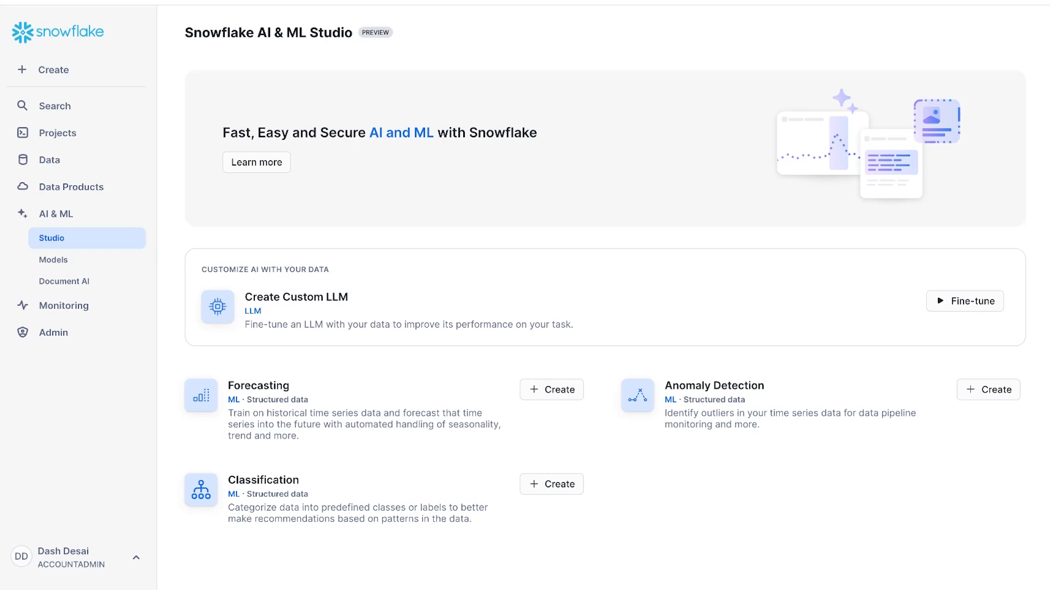
mouse_move(405, 397)
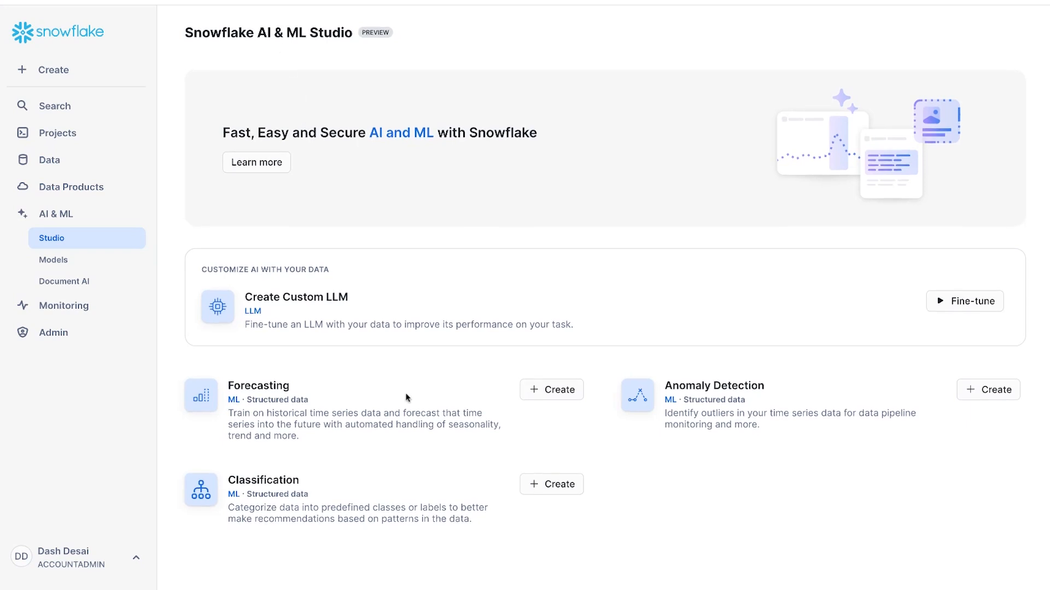
mouse_move(953, 309)
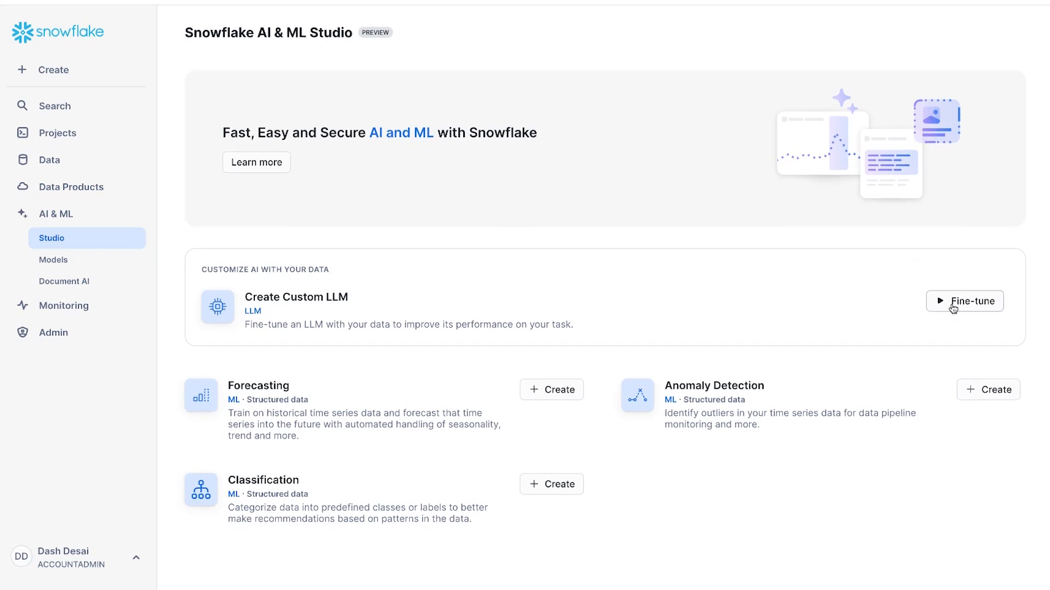
- Start Fine-tune from the Create Custom LLM card with mistral-7b as base
left_click(964, 300)
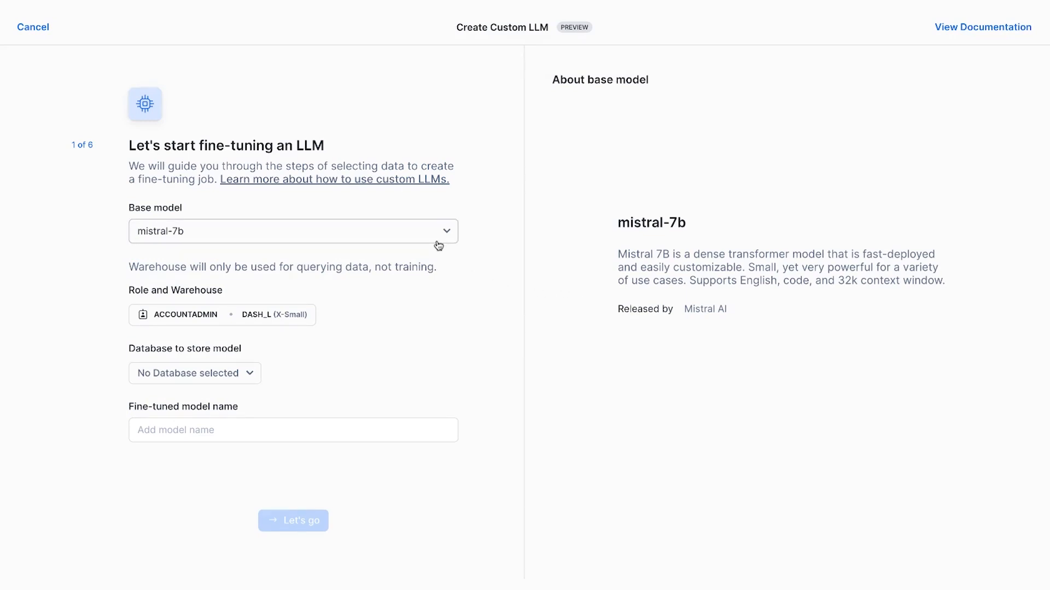
- Store the model as my_new_model in DASH_DB.DASH_SCHEMA and continue to training data
left_click(195, 373)
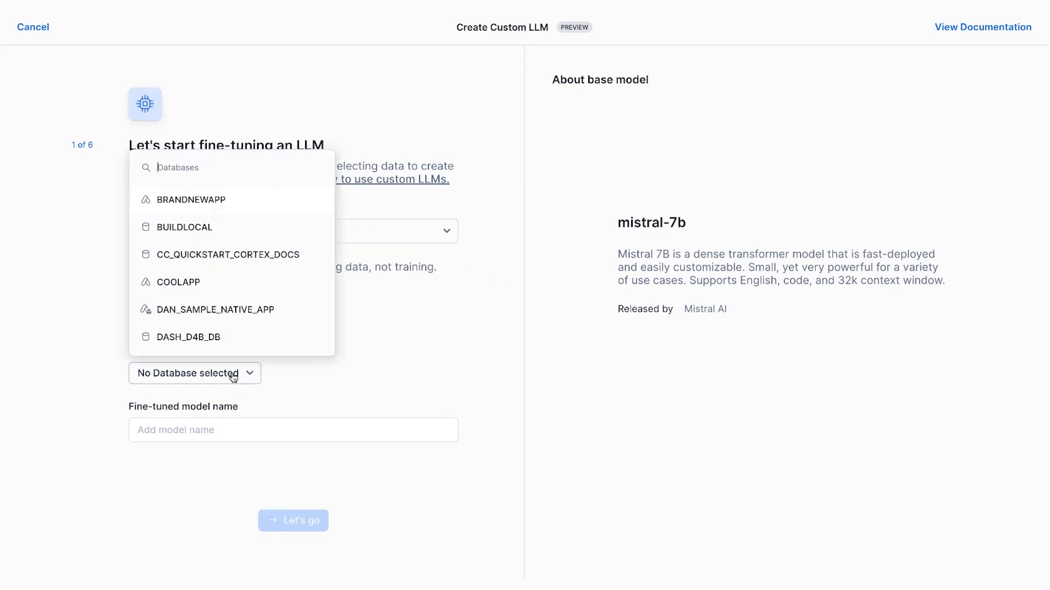
scroll("down", 3)
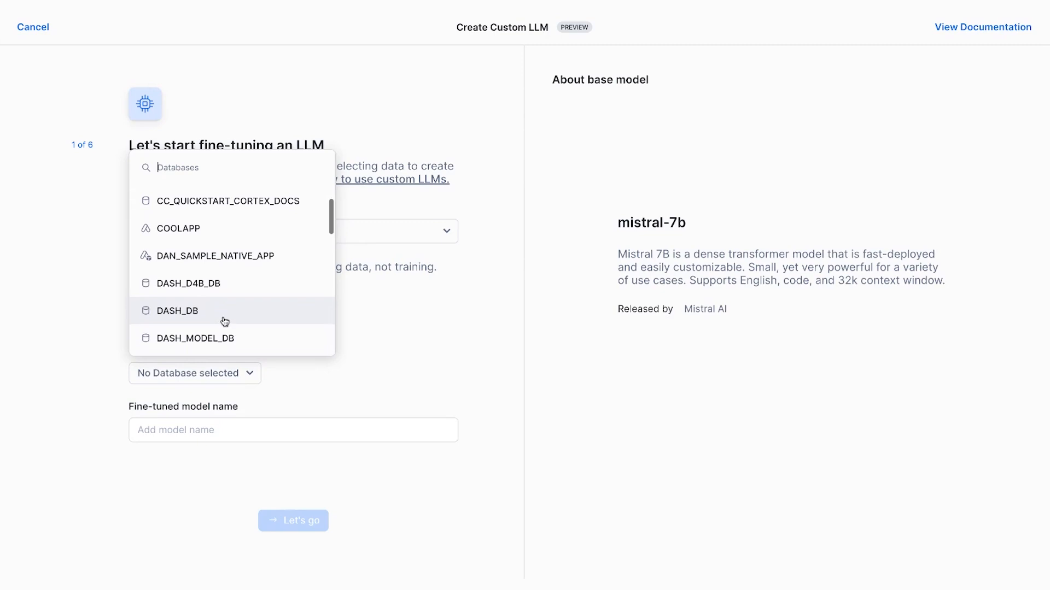
left_click(177, 310)
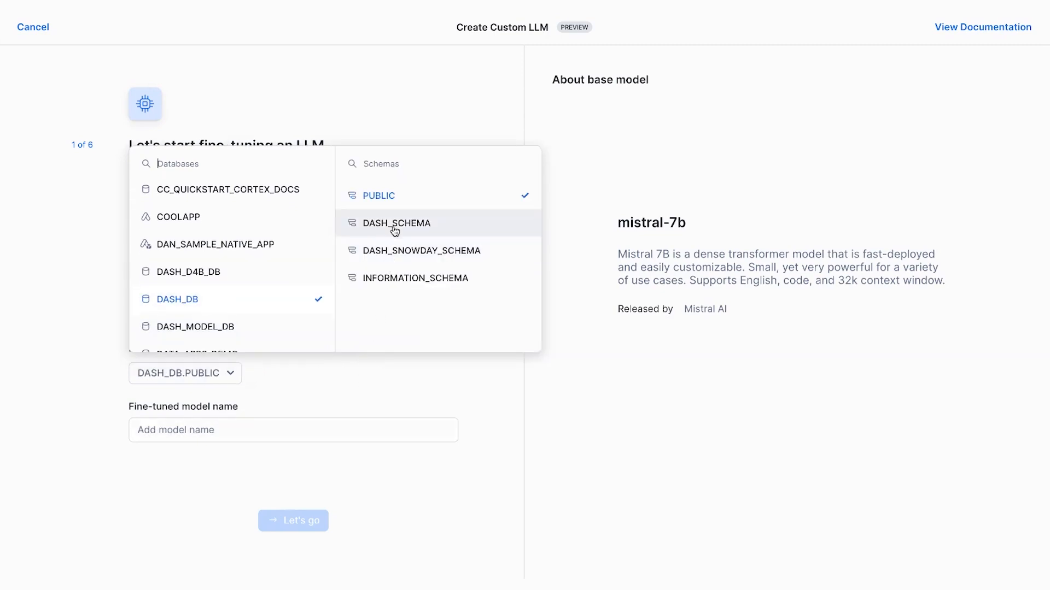
left_click(396, 223)
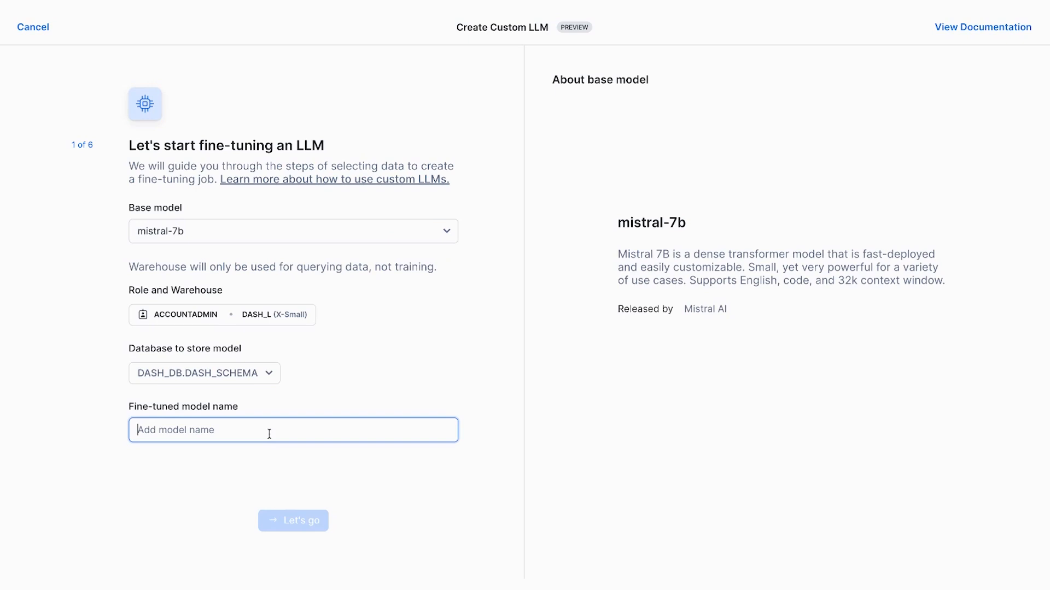
type("my_new_model")
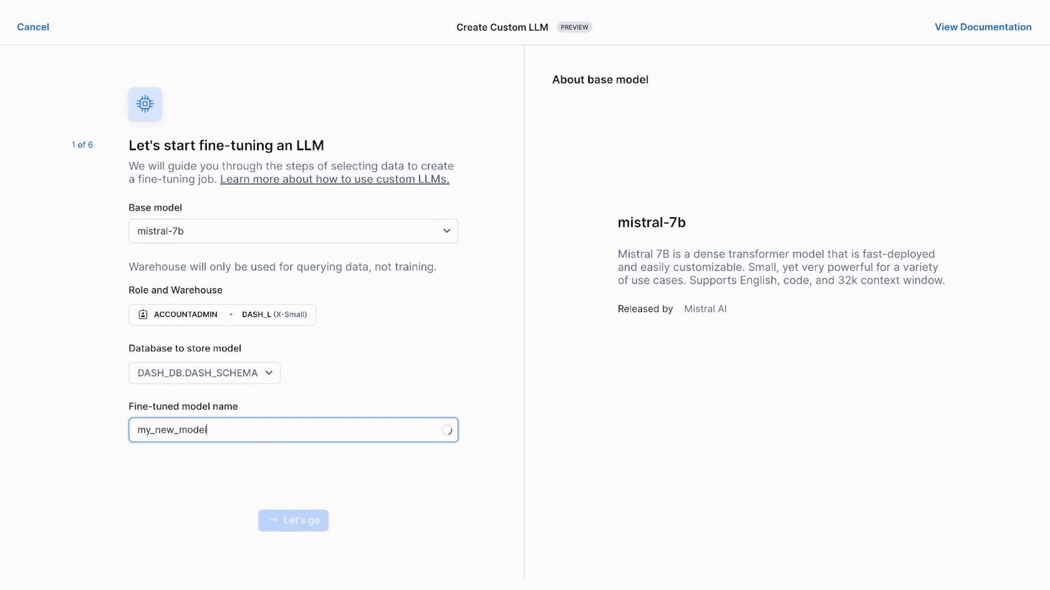
left_click(293, 520)
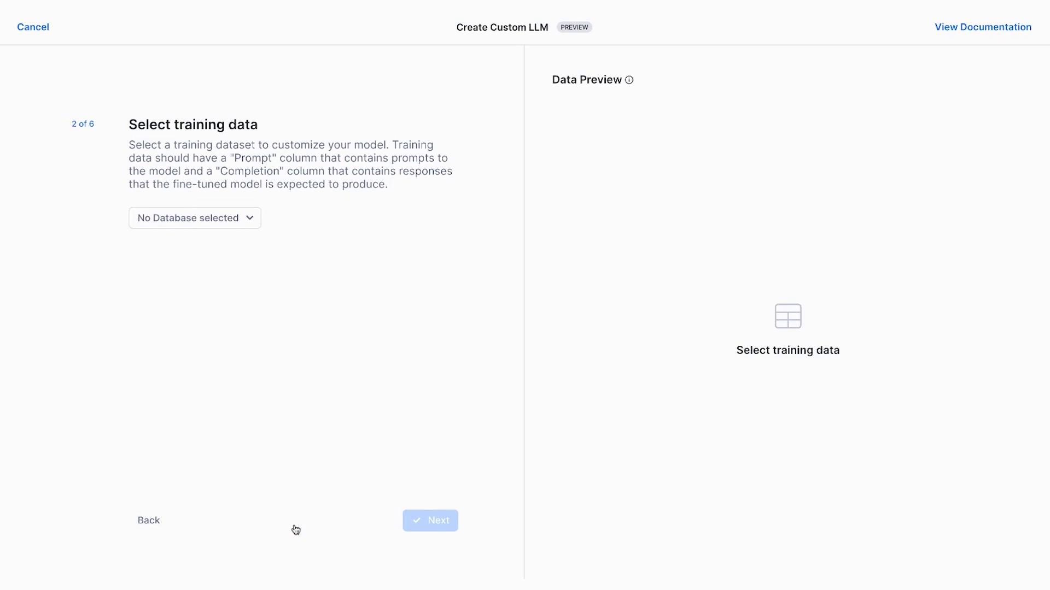
mouse_move(336, 460)
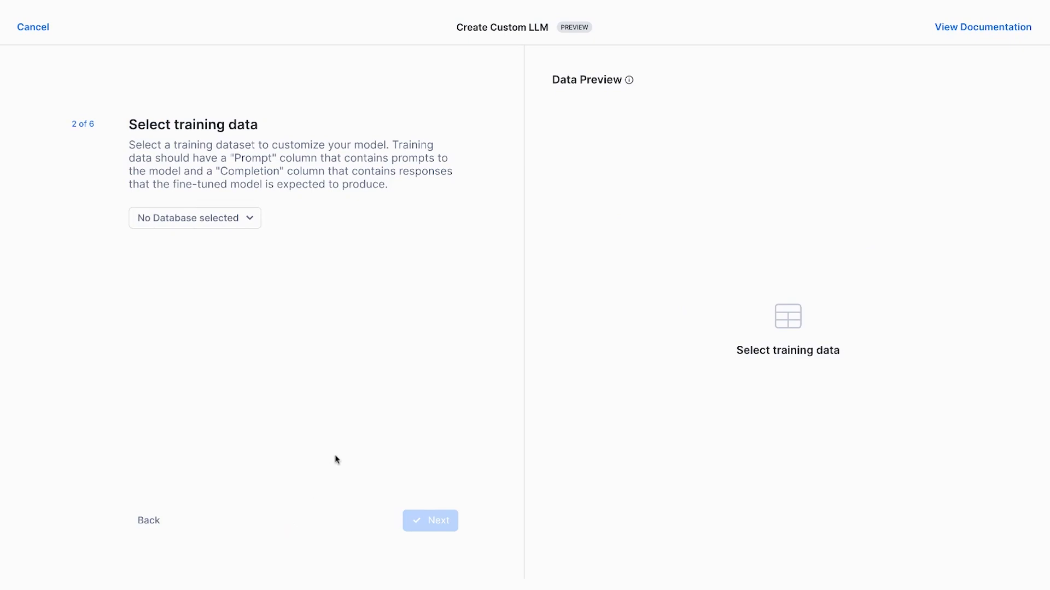
mouse_move(292, 249)
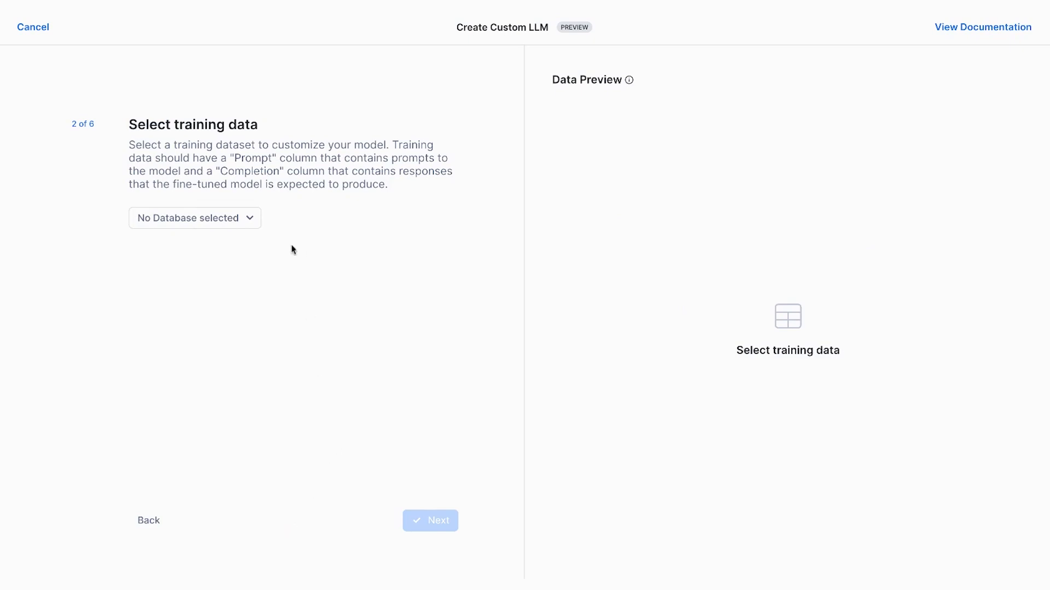
- Select SUPPORT_TICKETS_TRAIN from DASH_DB.DASH_SCHEMA as the training data
left_click(195, 218)
type("dash")
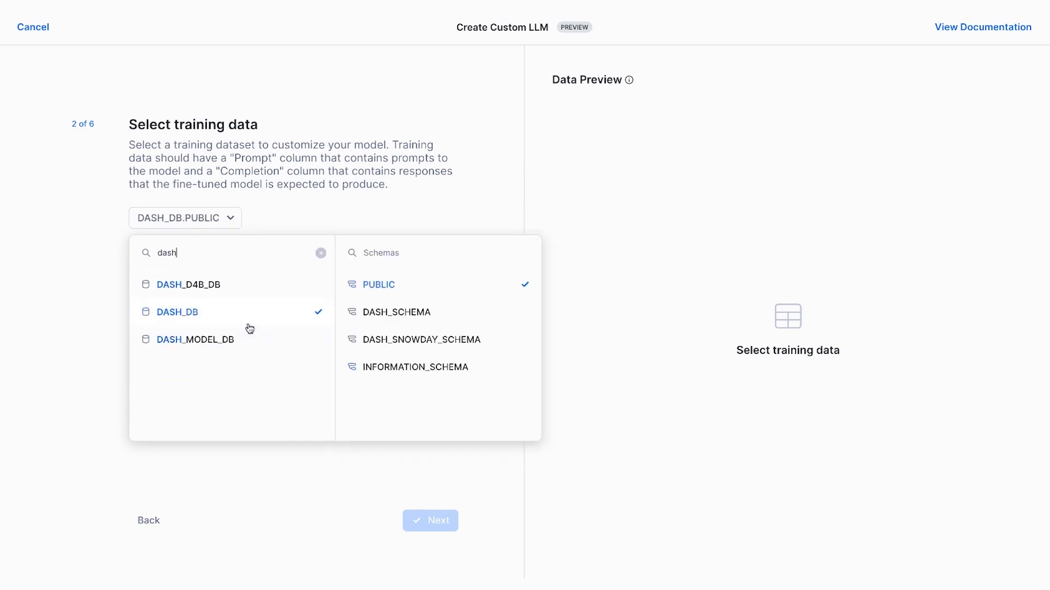
left_click(396, 312)
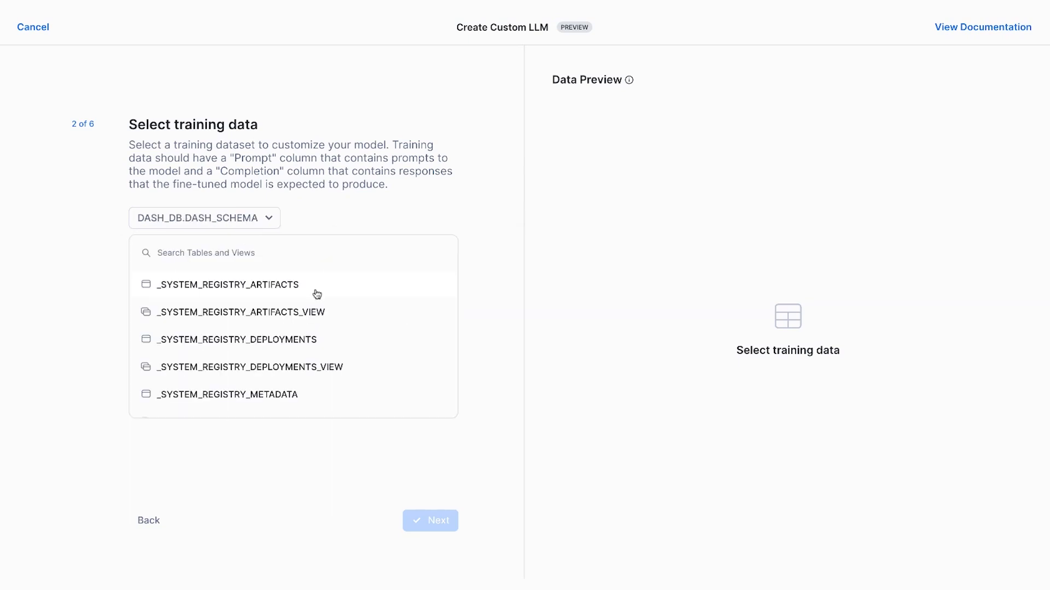
type("su")
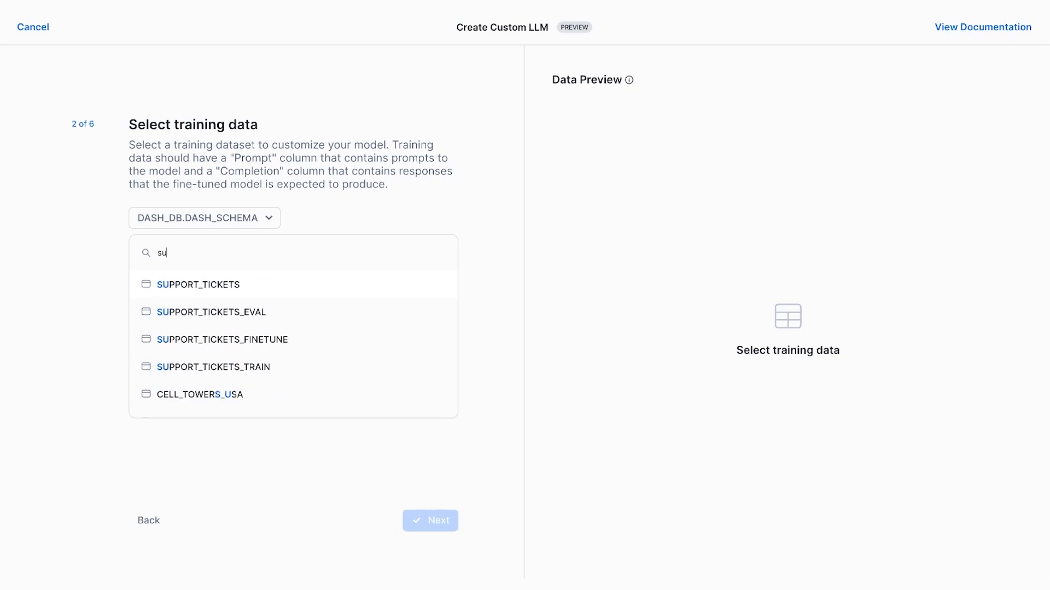
type("ppo")
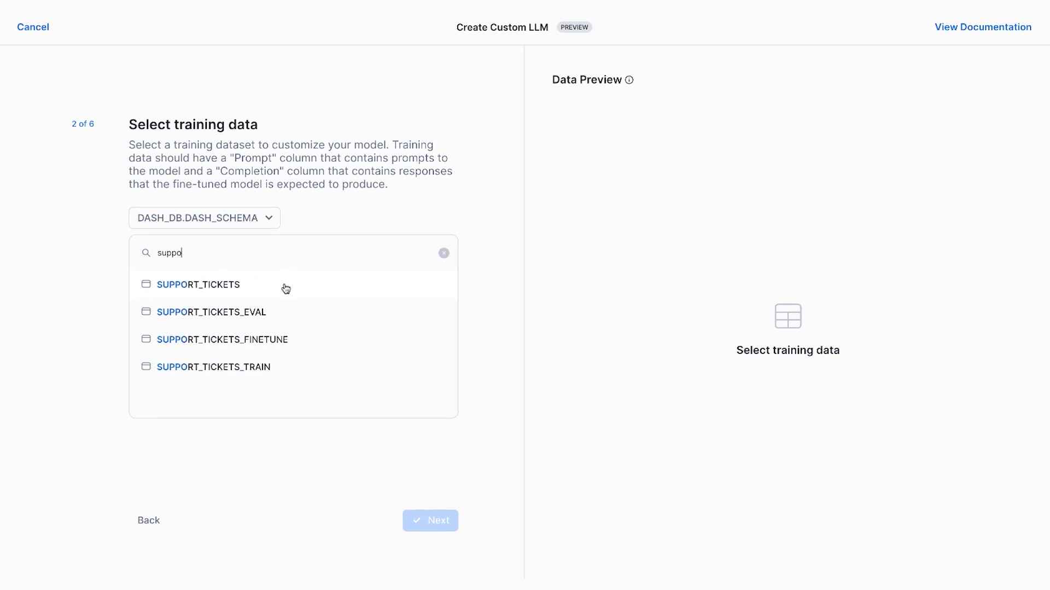
left_click(213, 367)
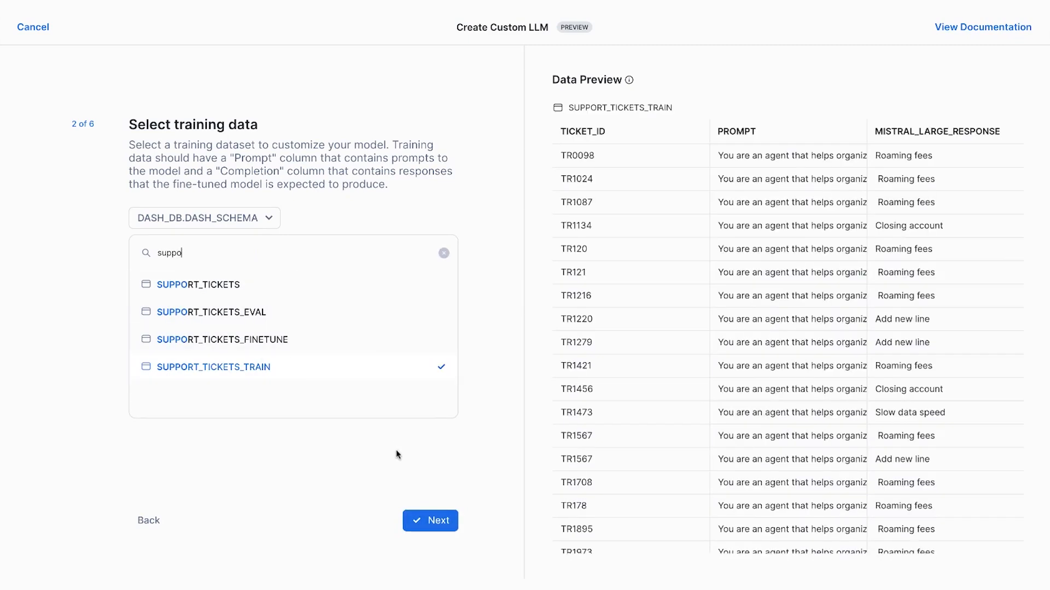
- Set PROMPT as prompt column and SUPPORT_TICKETS_EVAL as validation data, reaching the review
left_click(430, 521)
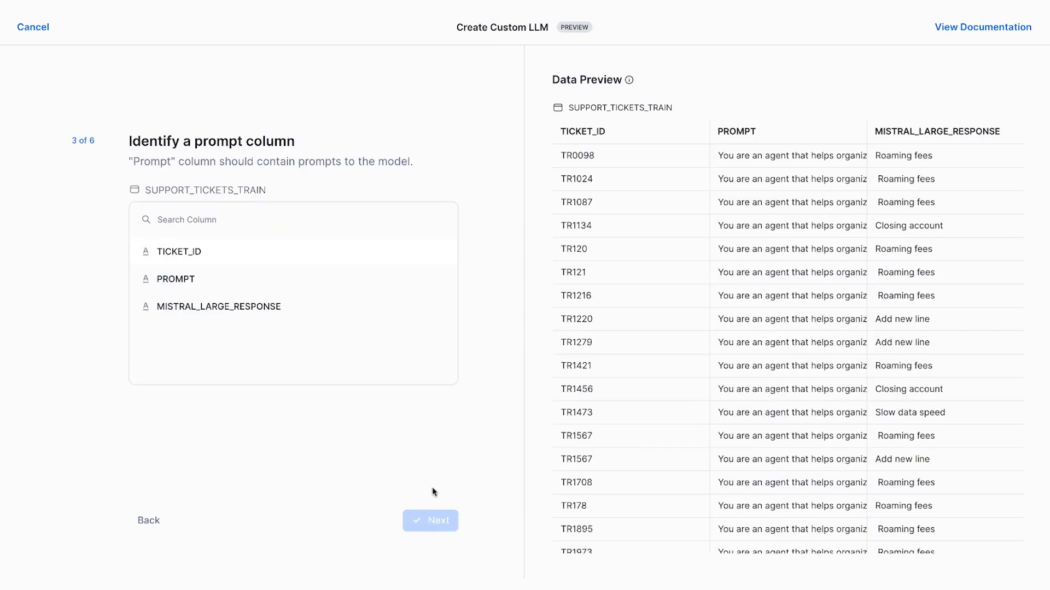
mouse_move(433, 492)
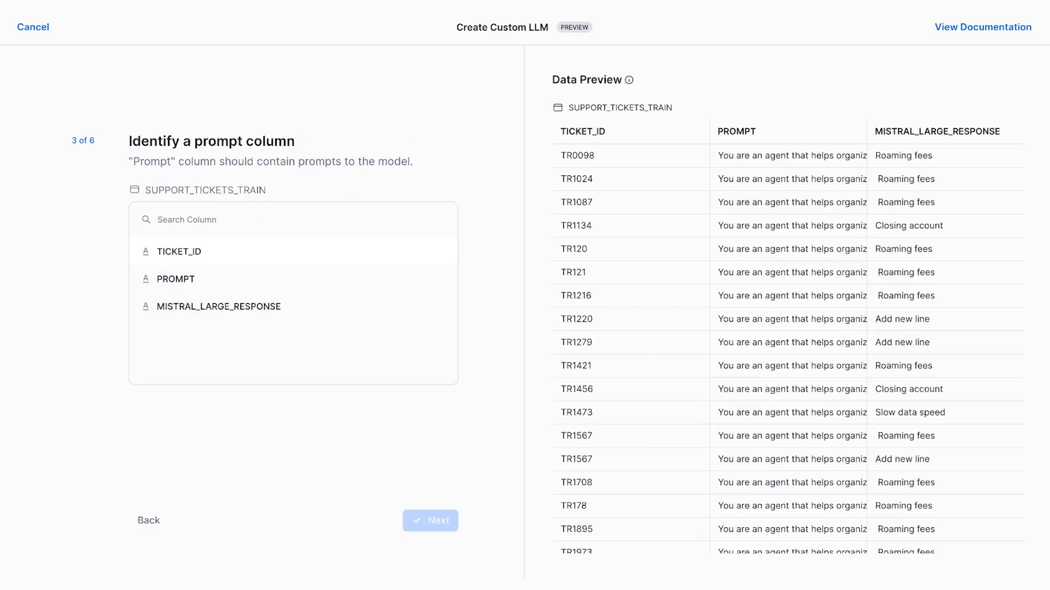
left_click(174, 279)
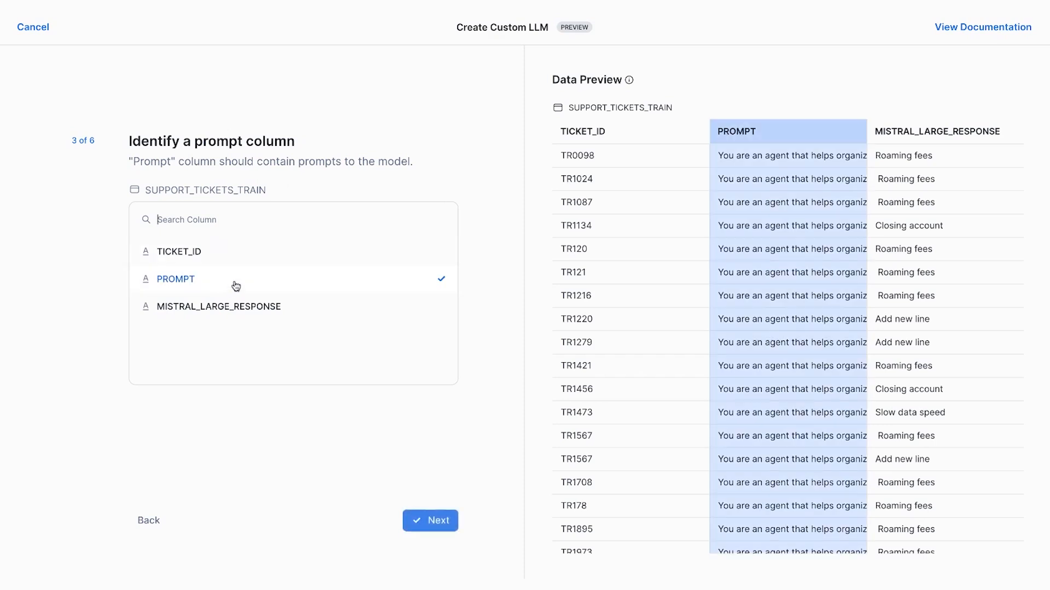
left_click(429, 521)
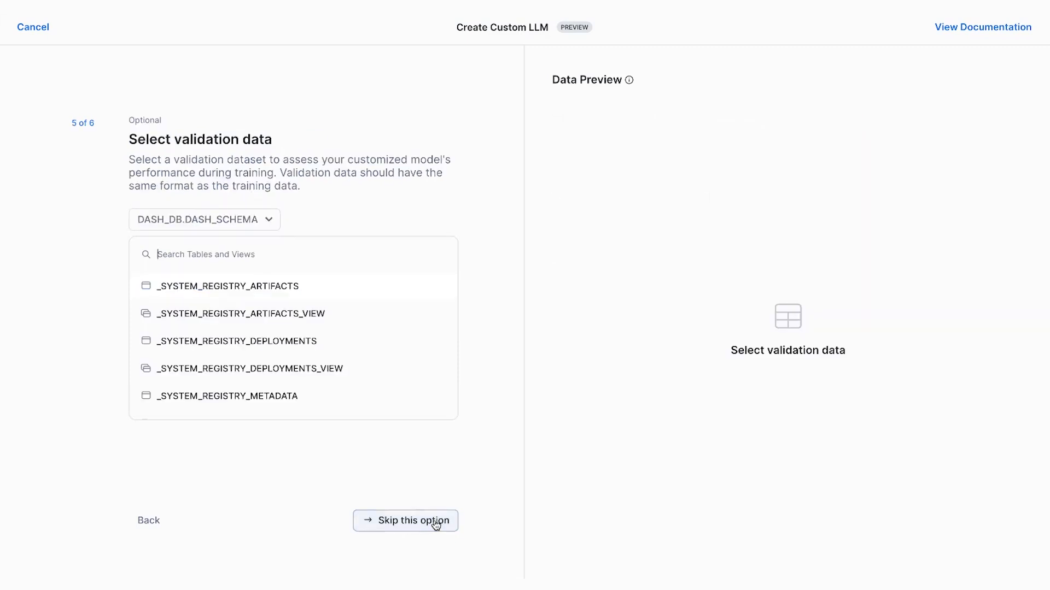
mouse_move(429, 384)
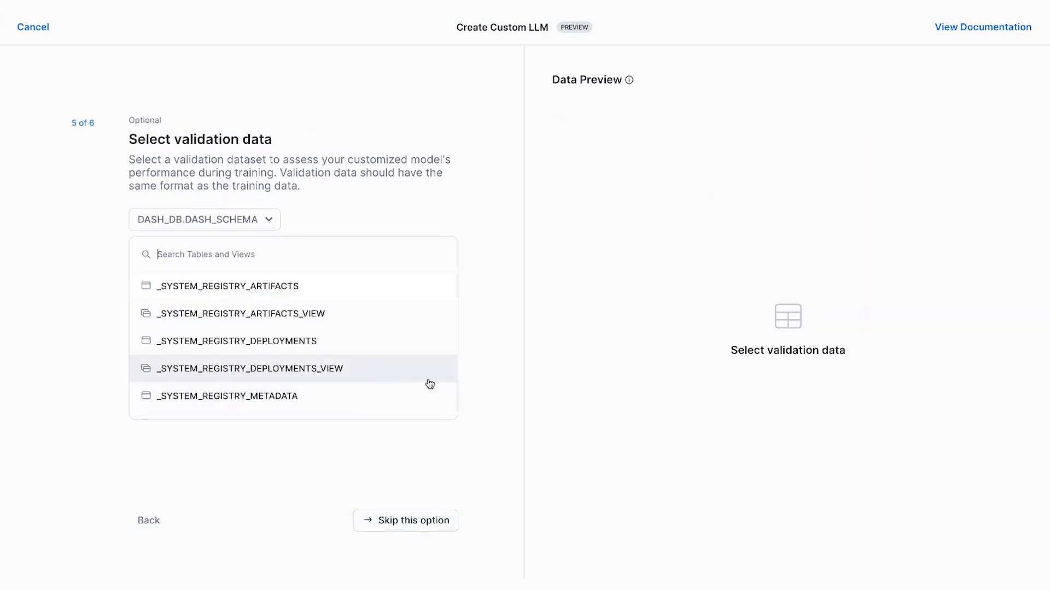
type("suppo")
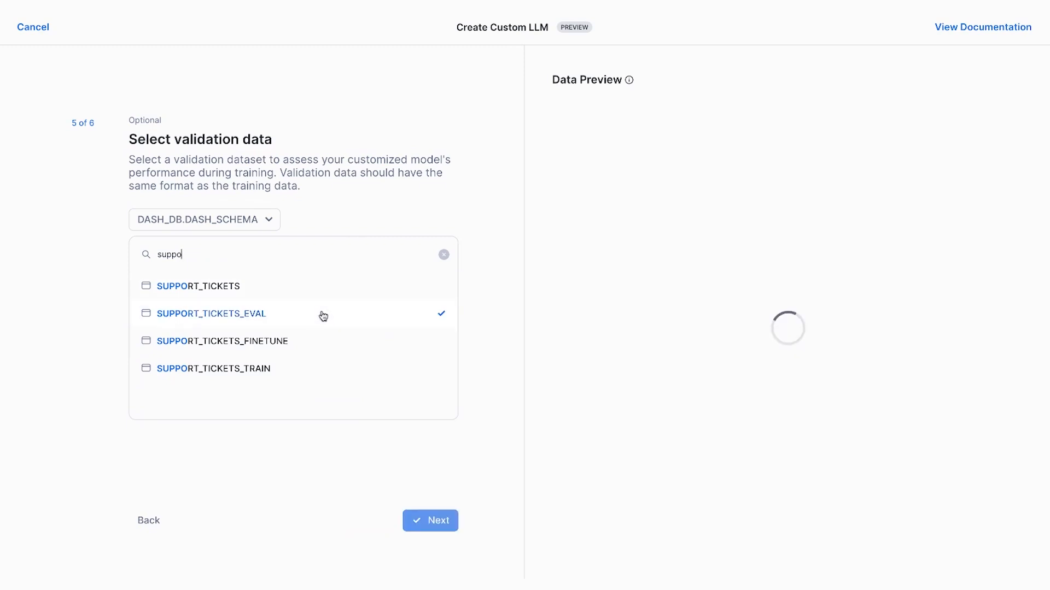
left_click(429, 520)
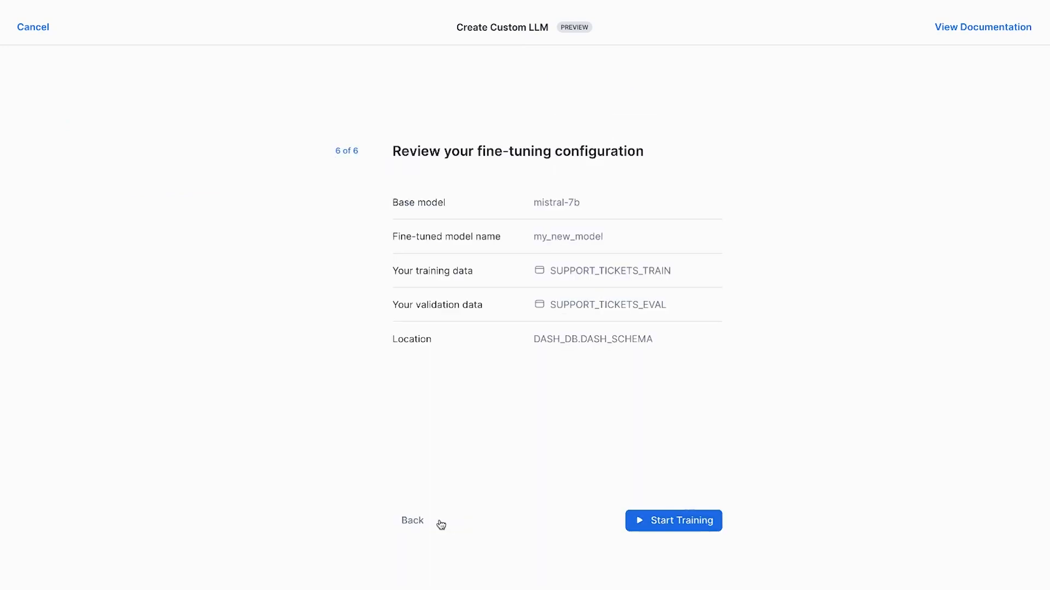
- Submit the my_new_model fine-tuning job from the review page and close the Create Custom LLM wizard
left_click(673, 520)
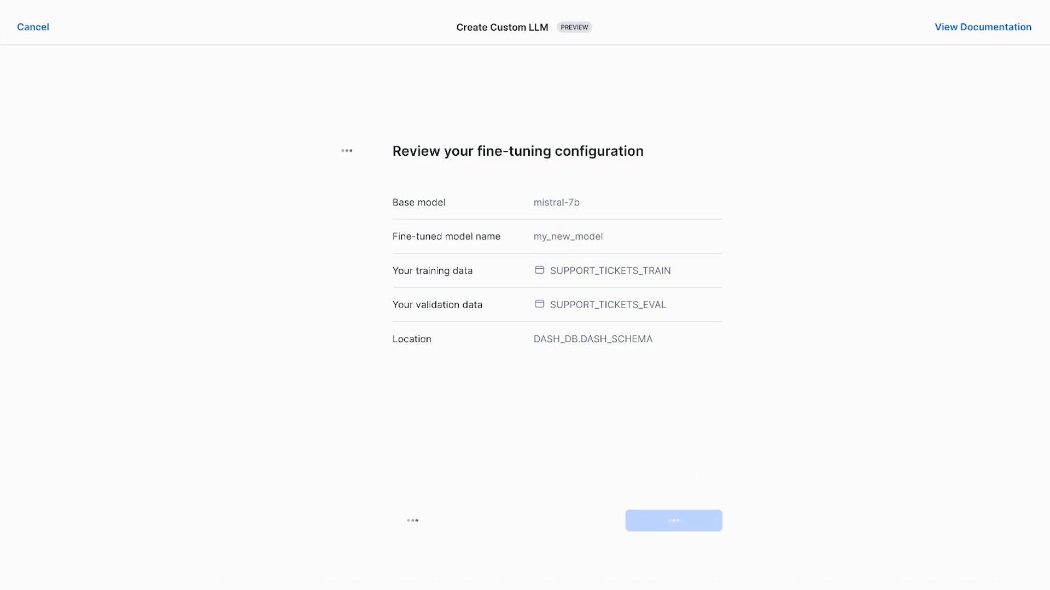
left_click(673, 520)
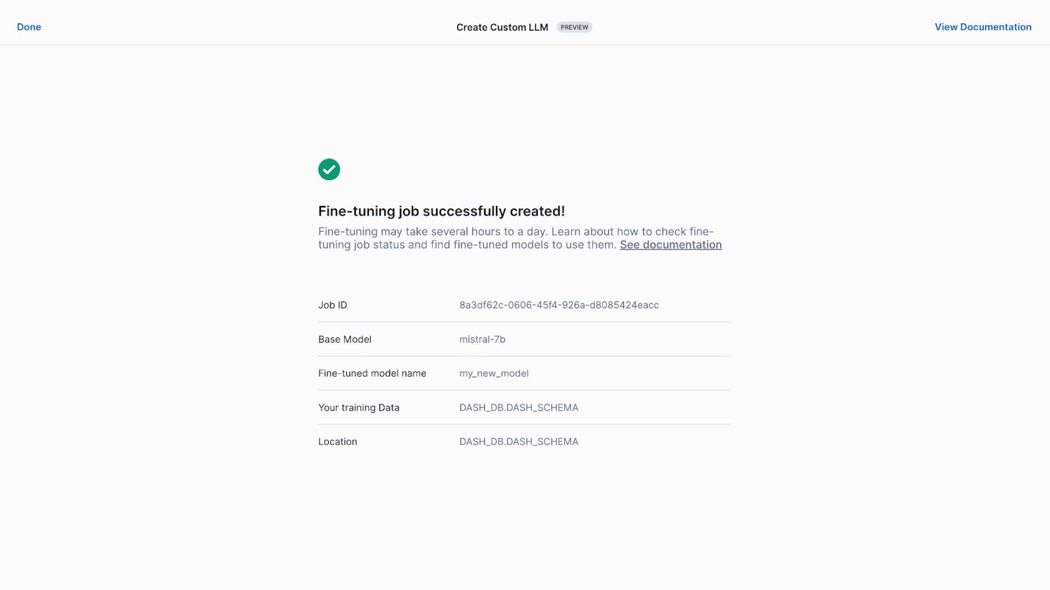
mouse_move(864, 334)
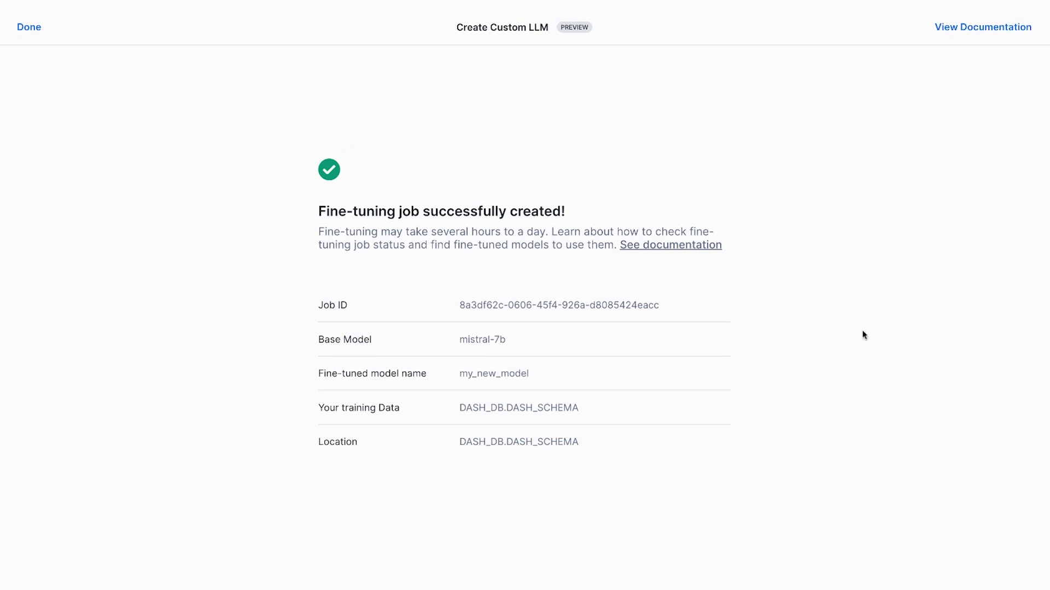
left_click(28, 26)
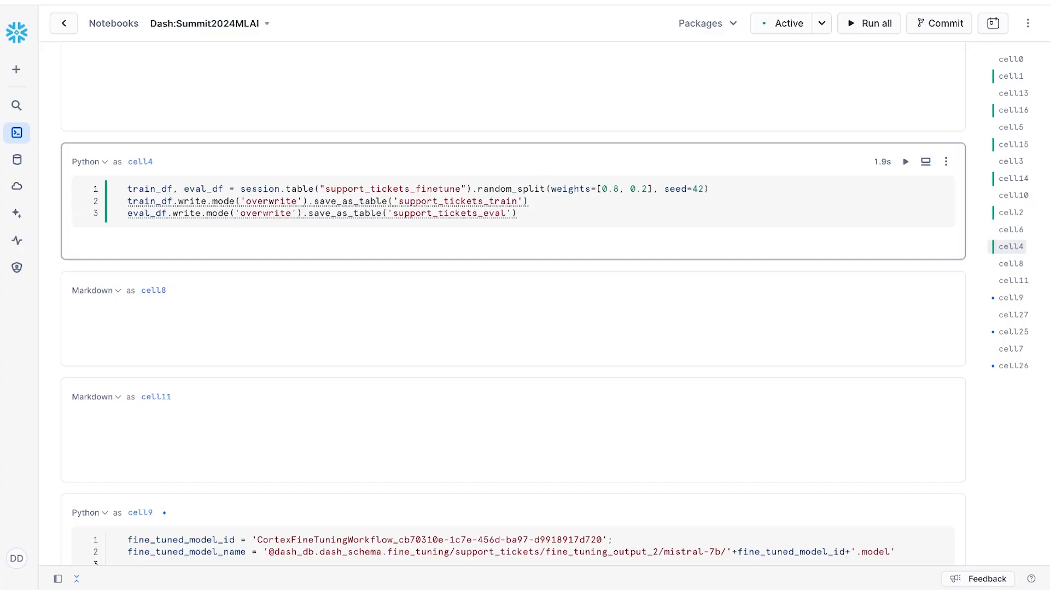
- Run cell9 'Inference using fine-tuned model' and review the per-ticket categories like Roaming fees and Add new line
scroll("up", 3)
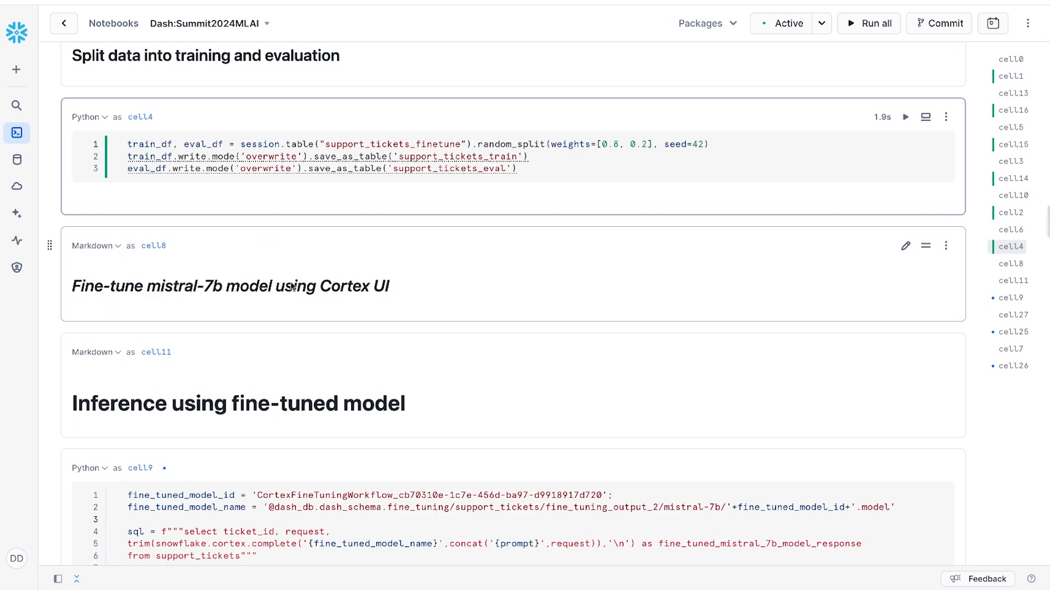
scroll("down", 3)
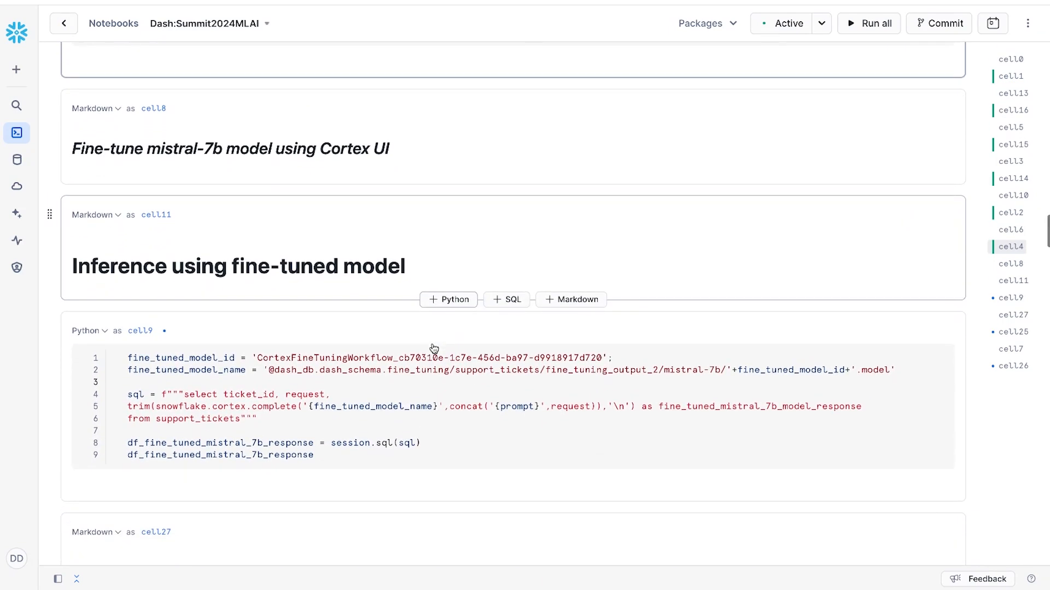
left_click(201, 365)
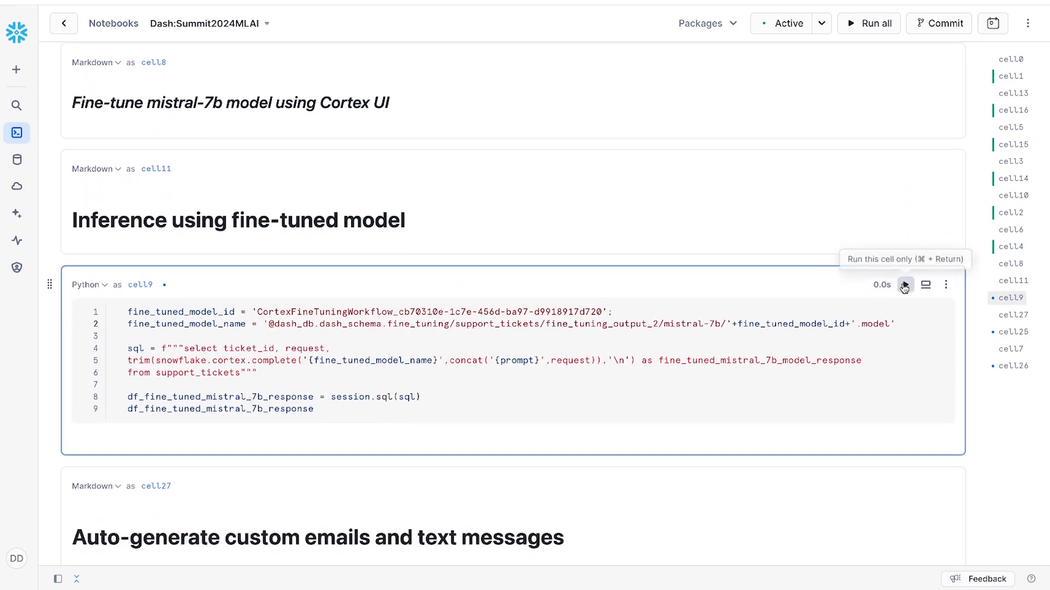
left_click(904, 284)
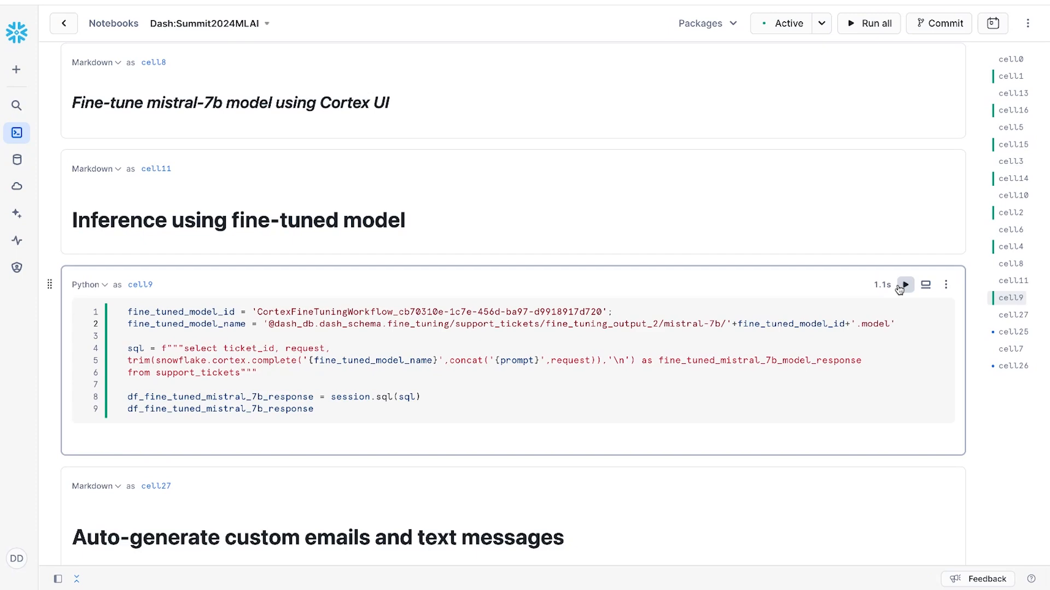
left_click(905, 284)
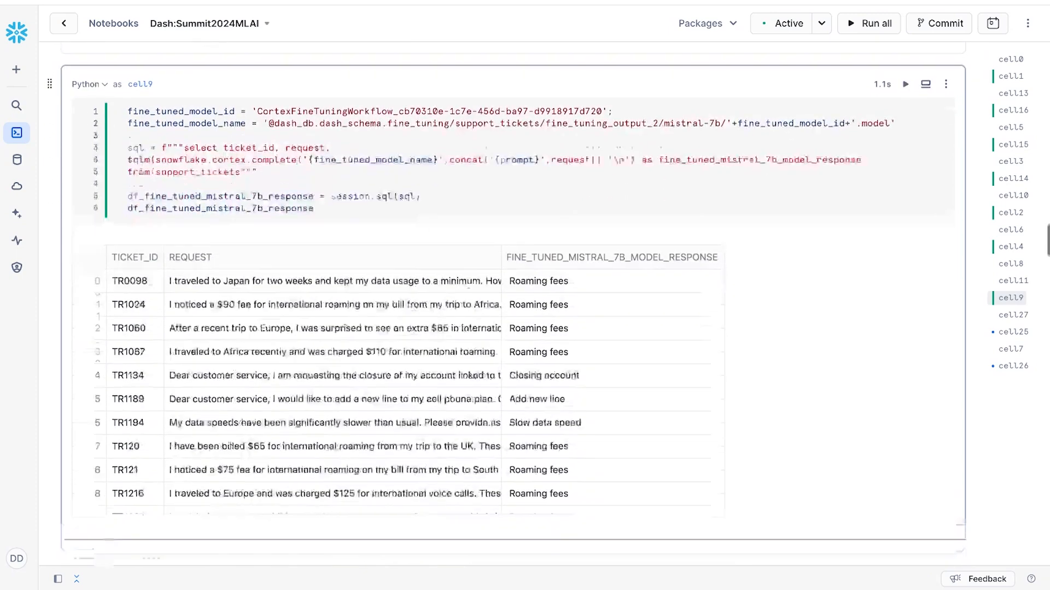
scroll("down", 3)
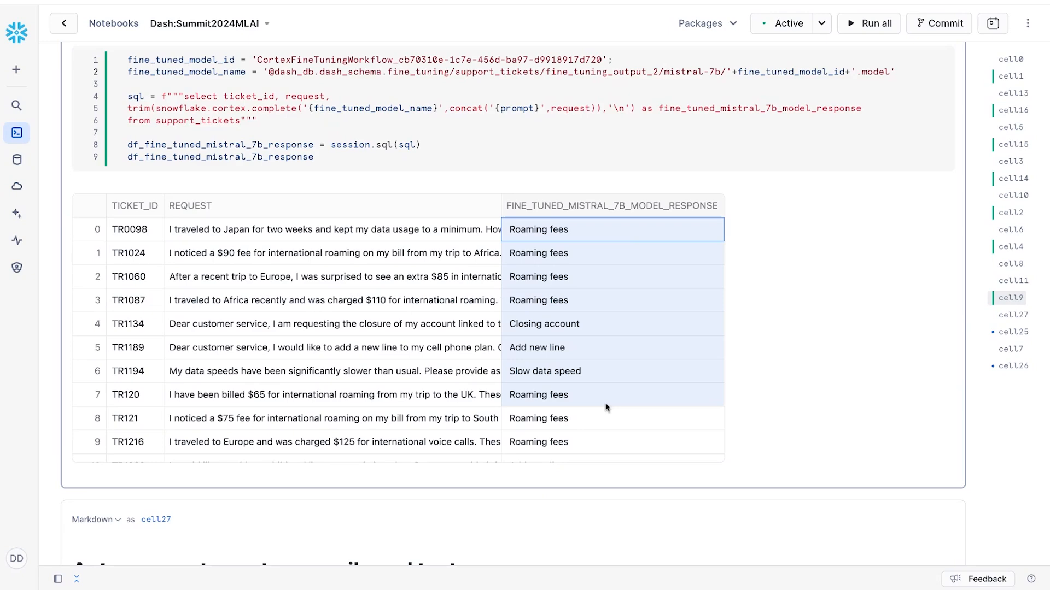
mouse_move(606, 407)
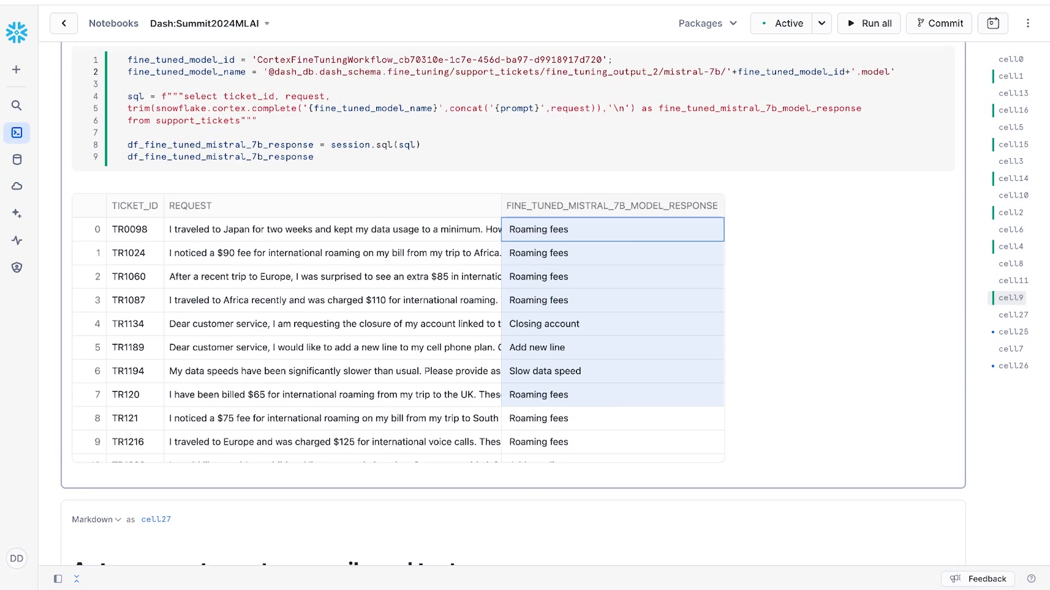
mouse_move(626, 398)
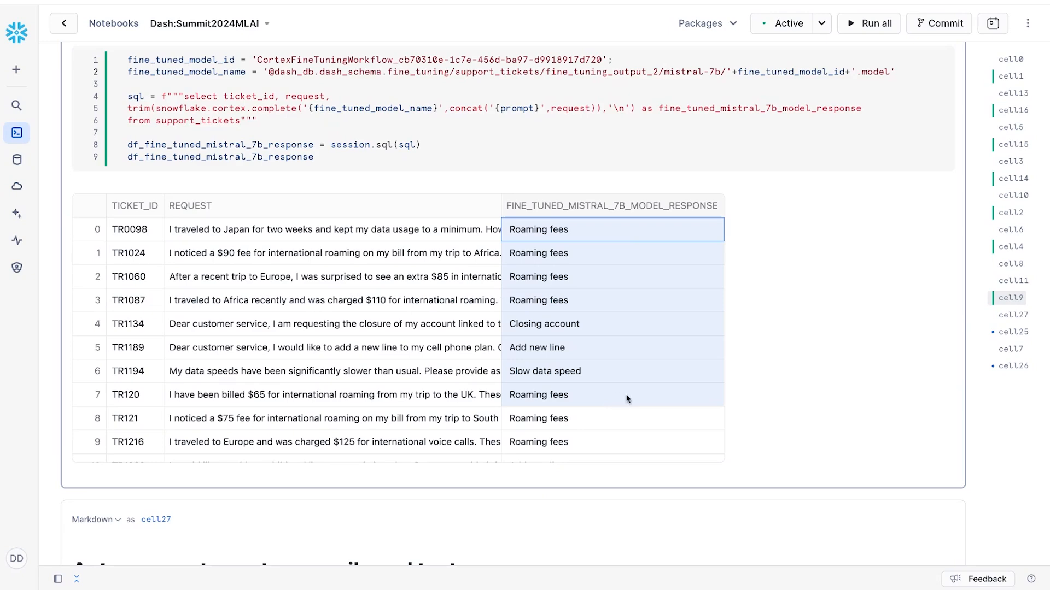
scroll("down", 3)
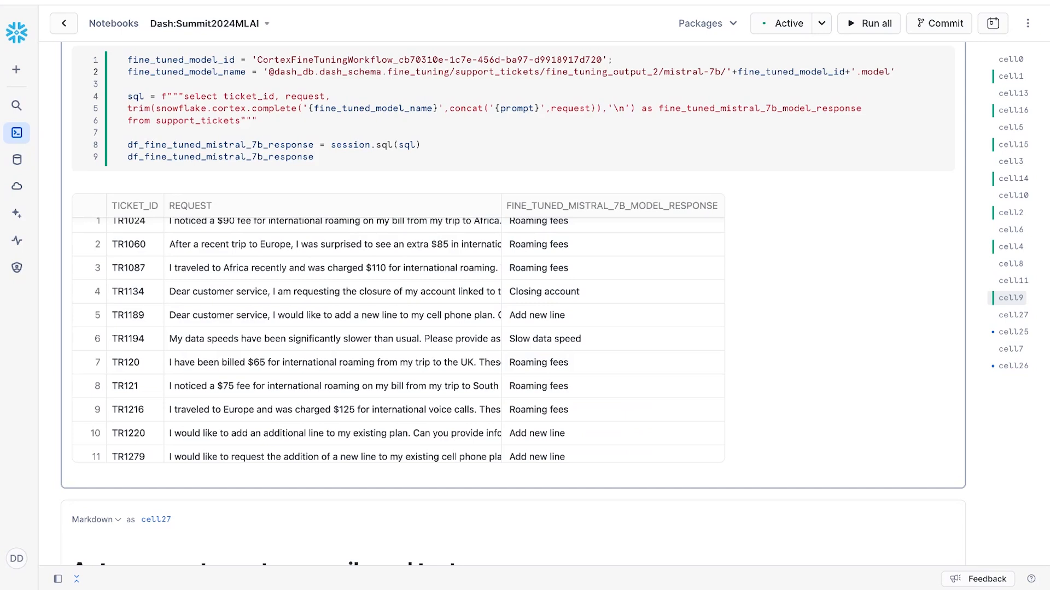
mouse_move(751, 76)
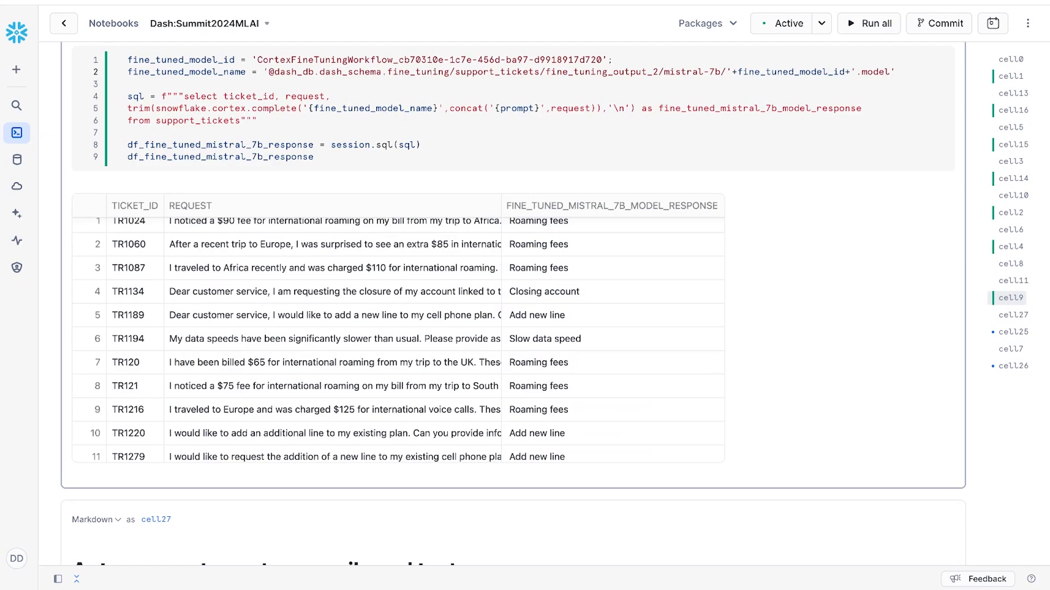
- Run cell25 to render the Altair bar chart of requests per category, Roaming fees highest at 77
scroll("down", 3)
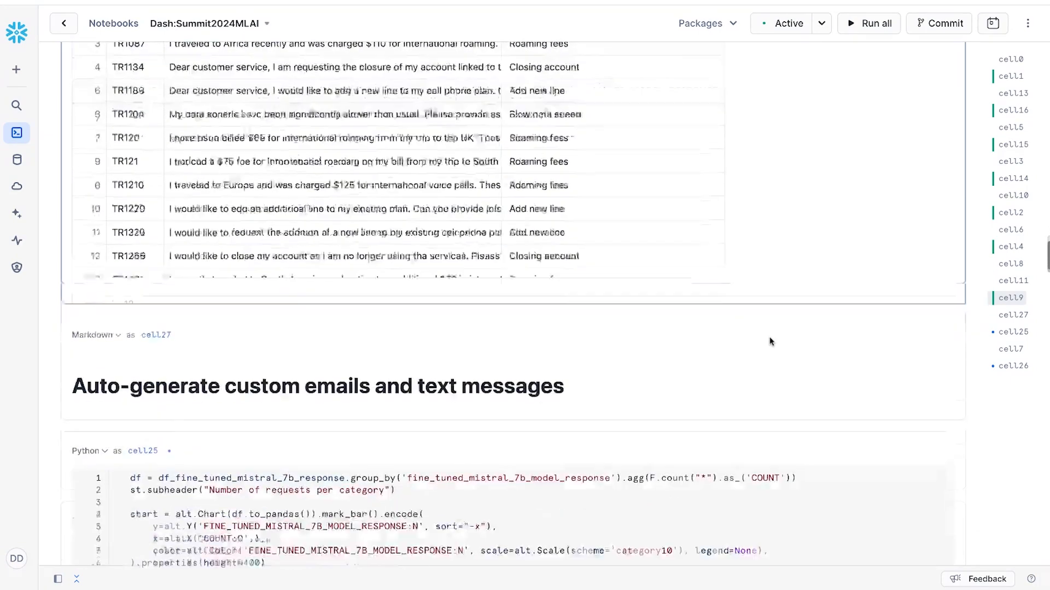
scroll("down", 3)
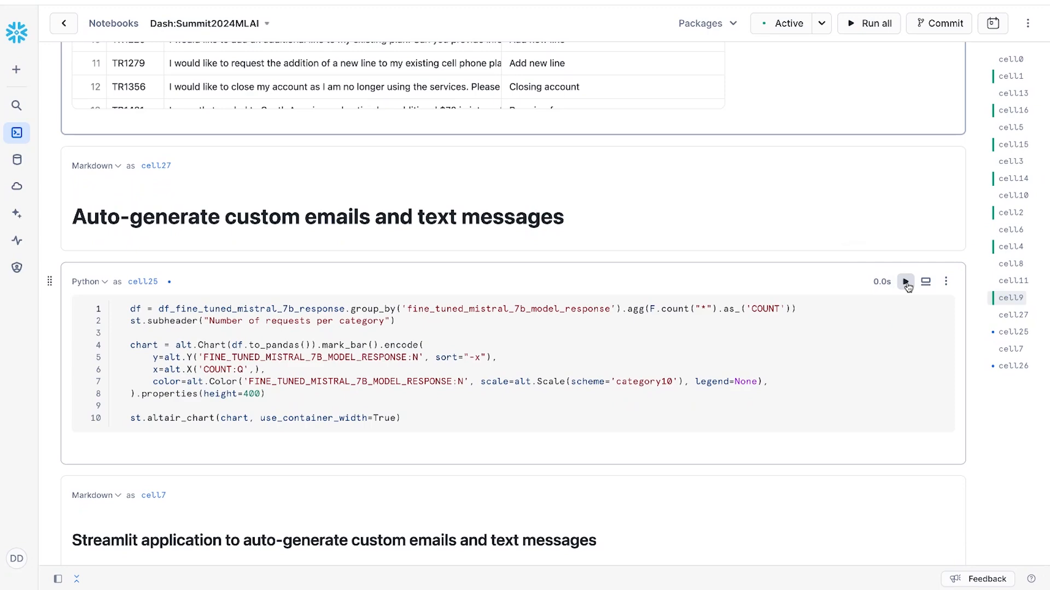
left_click(905, 281)
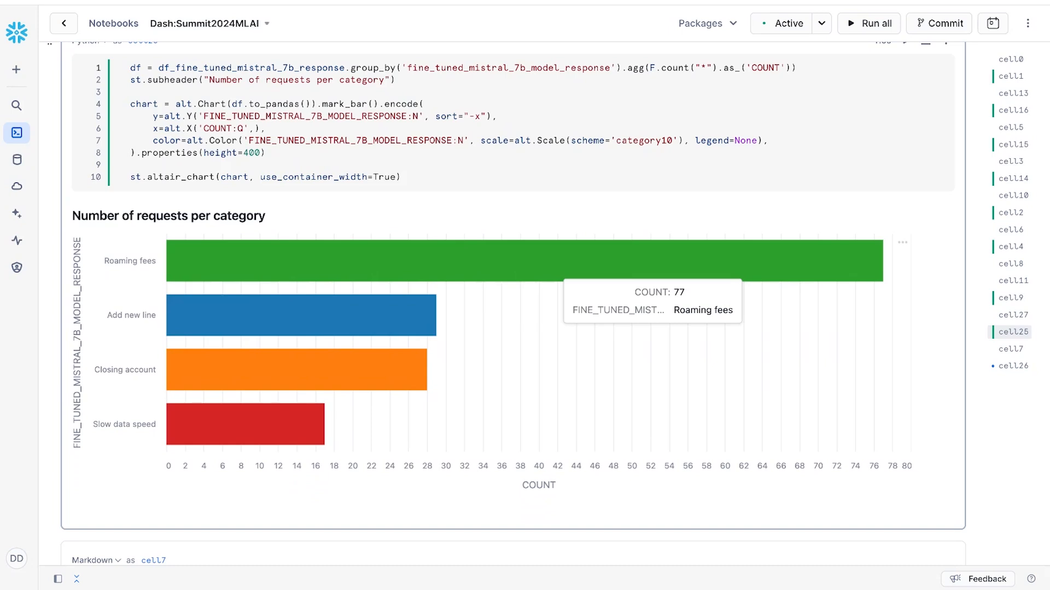
mouse_move(851, 291)
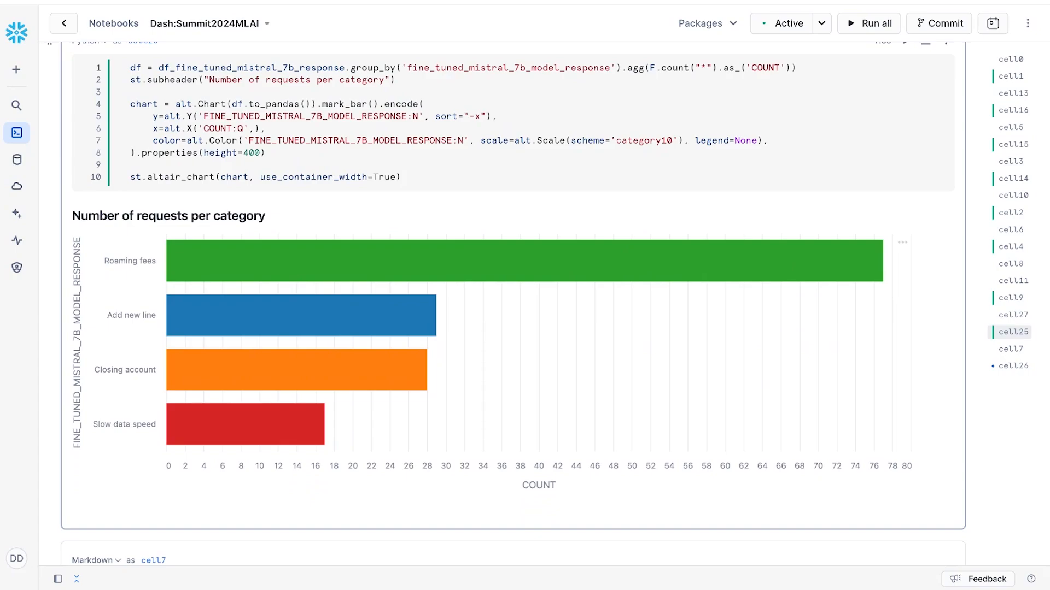
mouse_move(916, 172)
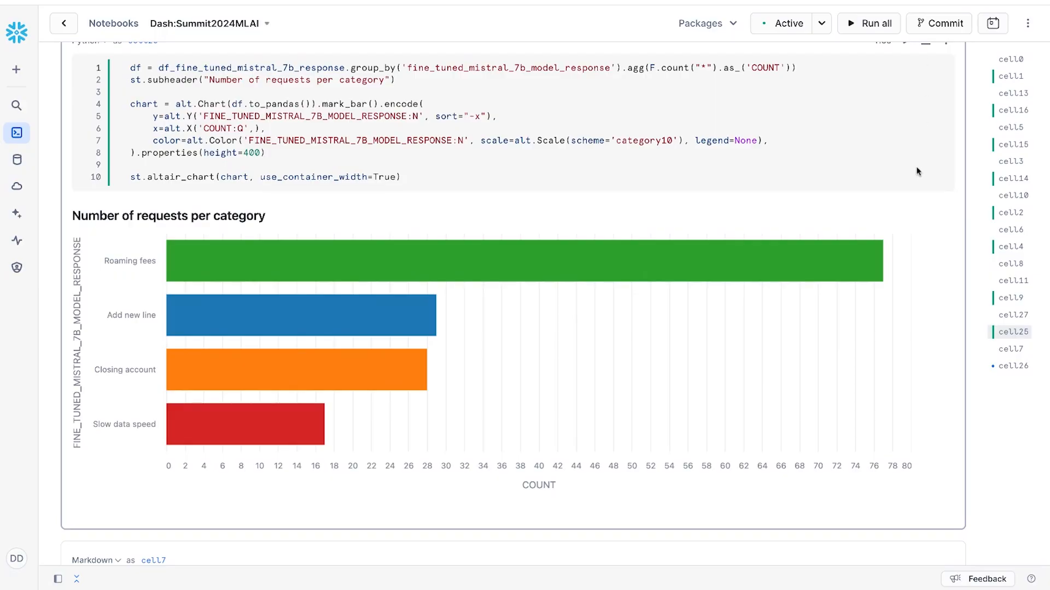
- Run cell26 to launch the Streamlit auto-generate emails and text messages app
scroll("down", 3)
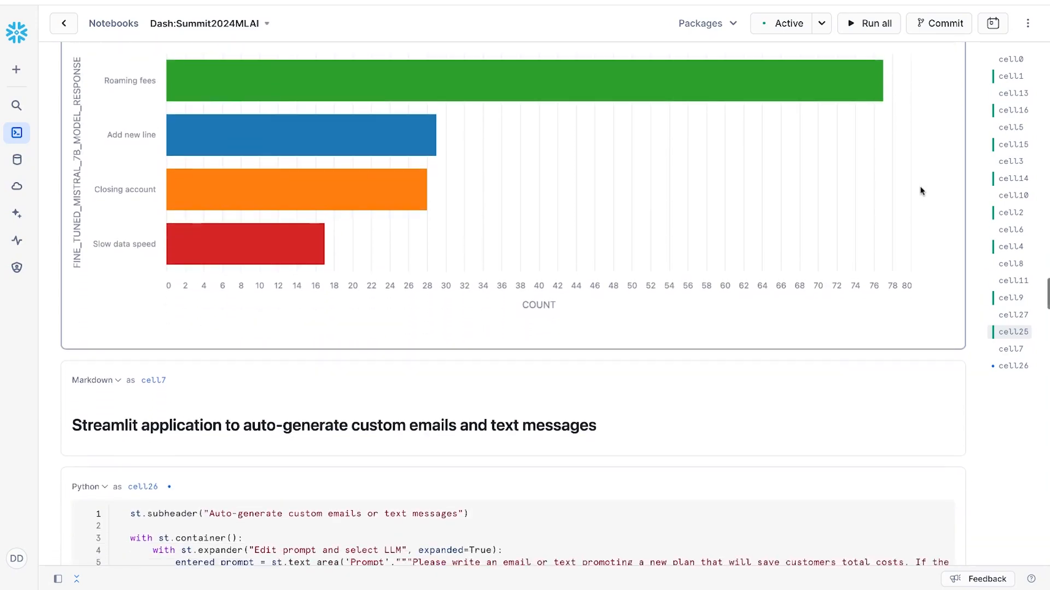
scroll("down", 3)
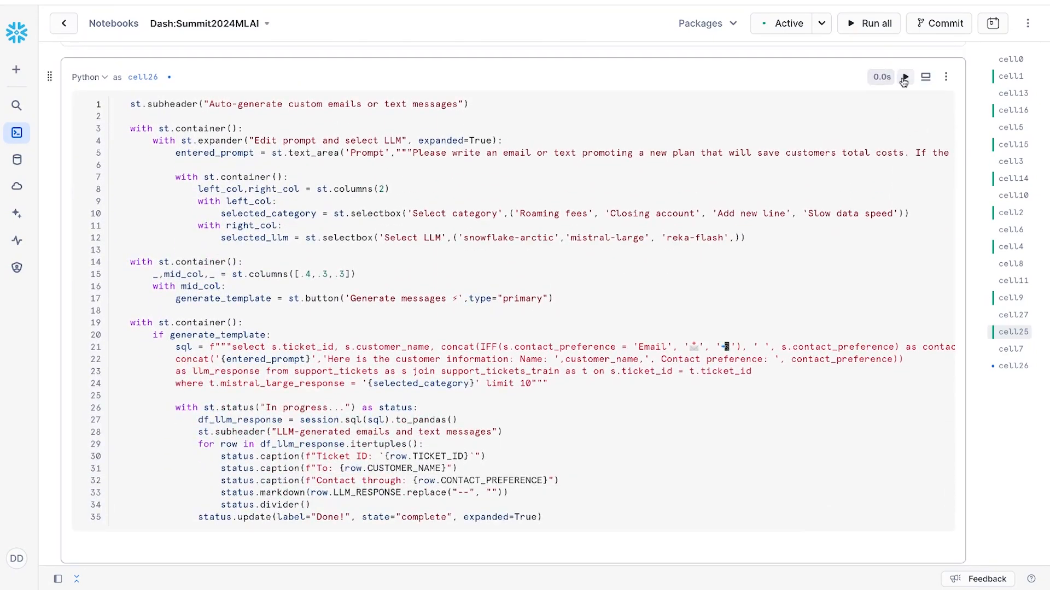
left_click(903, 77)
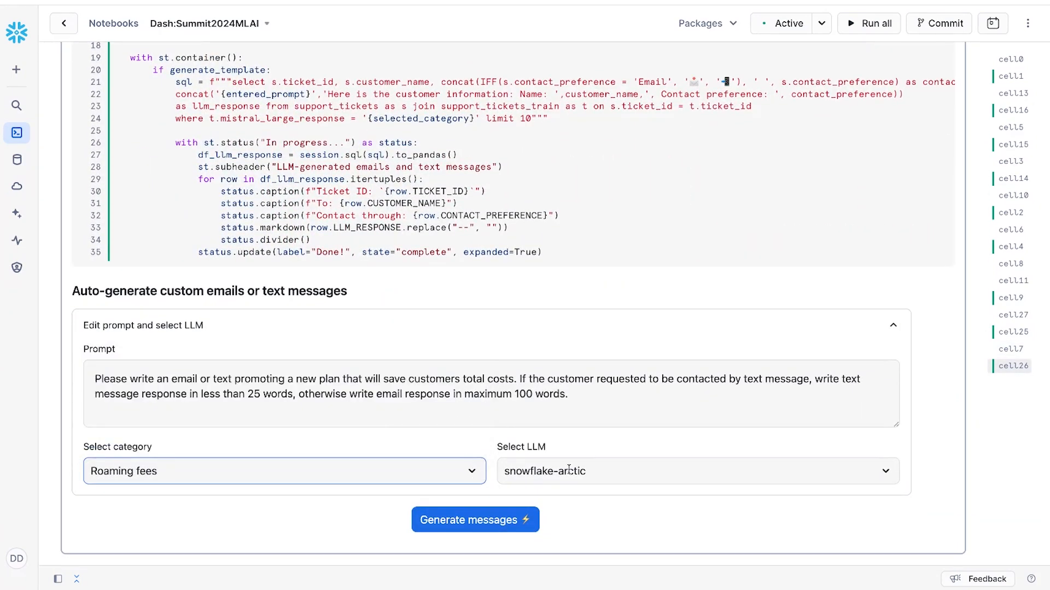
- Choose snowflake-arctic as the LLM for Roaming fees tickets and generate the customer messages
left_click(696, 470)
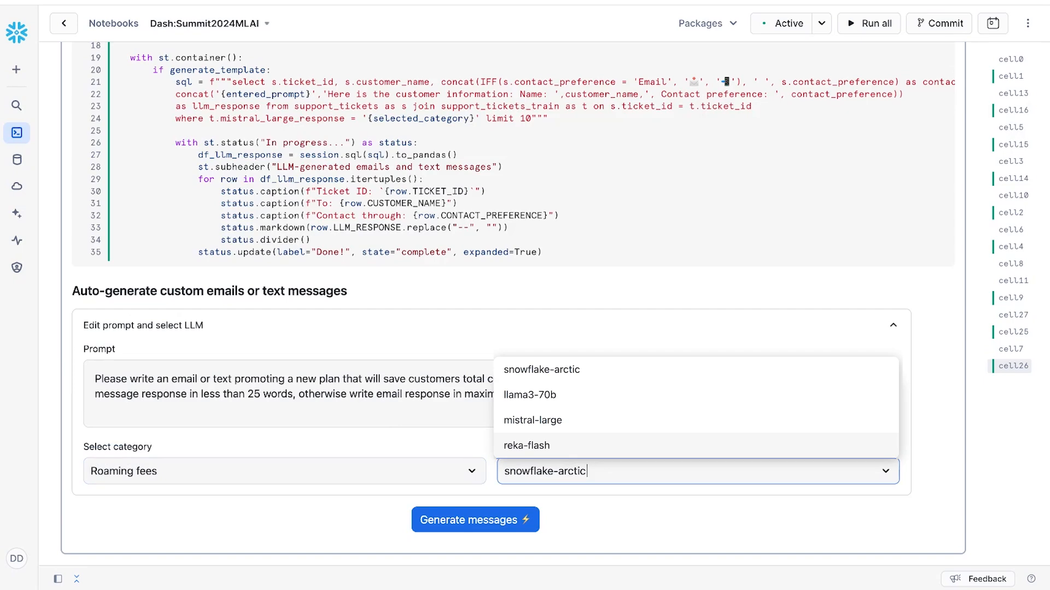
left_click(474, 521)
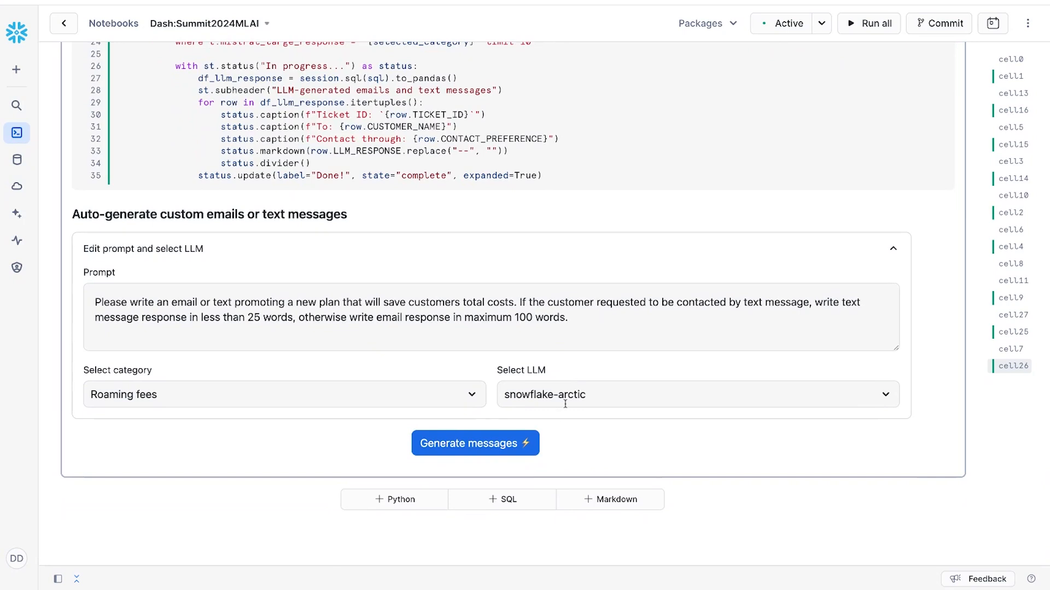
left_click(474, 443)
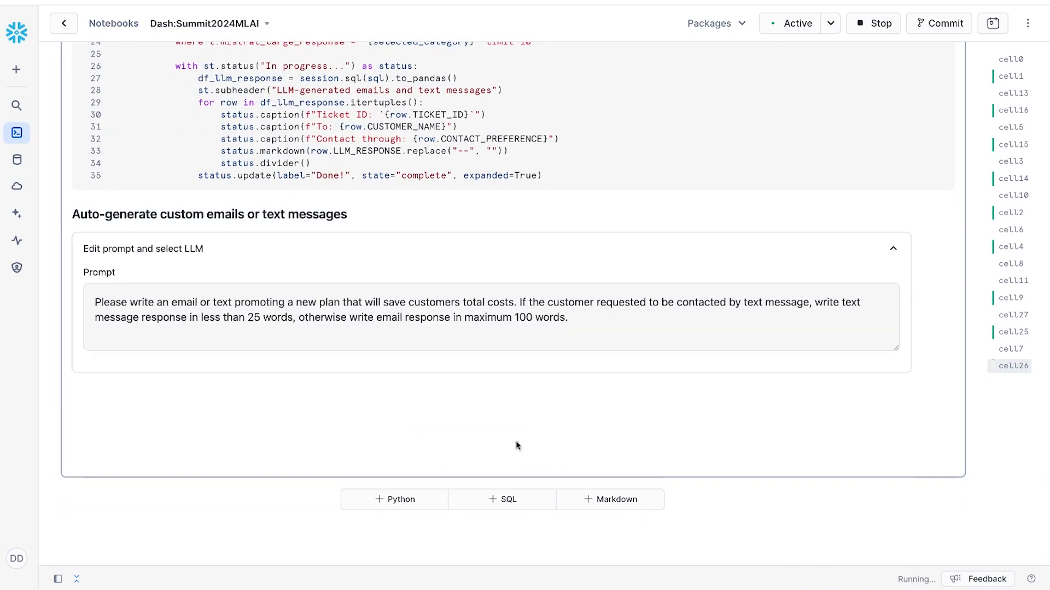
- Review snowflake-arctic's generated texts to Nicole and Laura and emails to Melissa, Timothy, Bruce
left_click(474, 363)
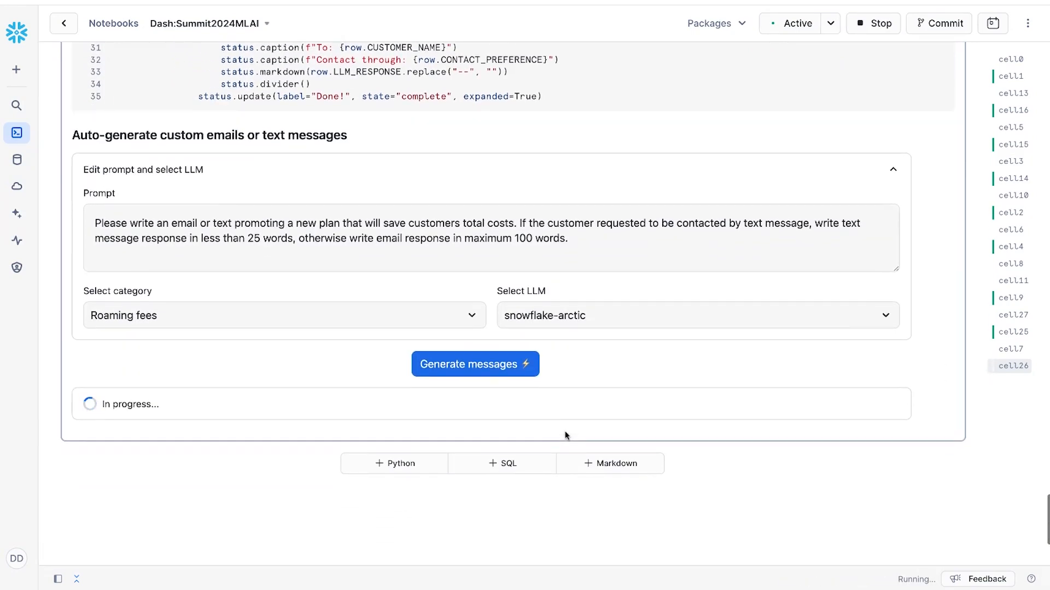
mouse_move(572, 378)
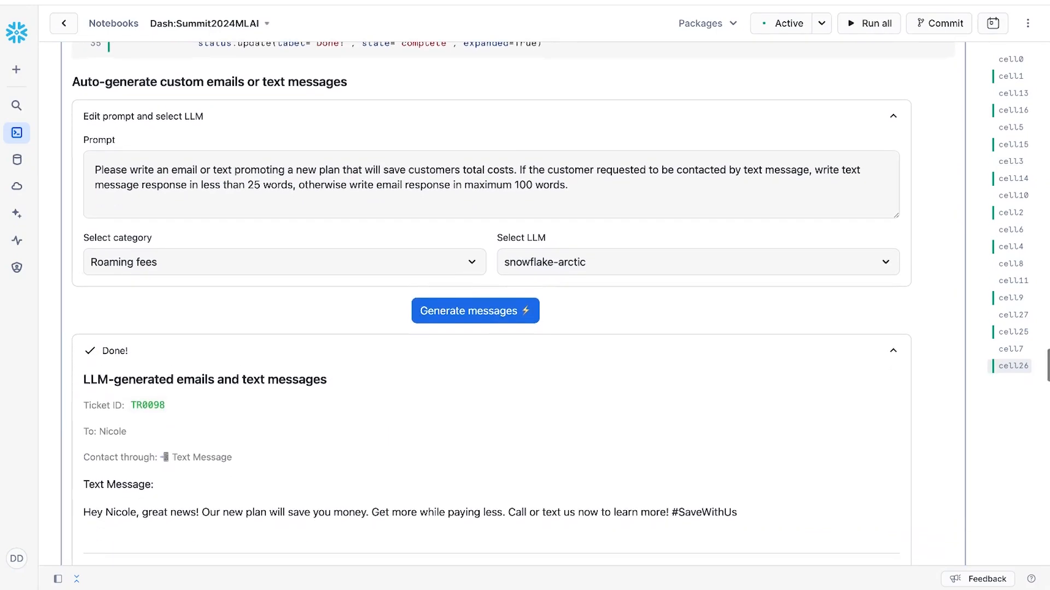
scroll("down", 3)
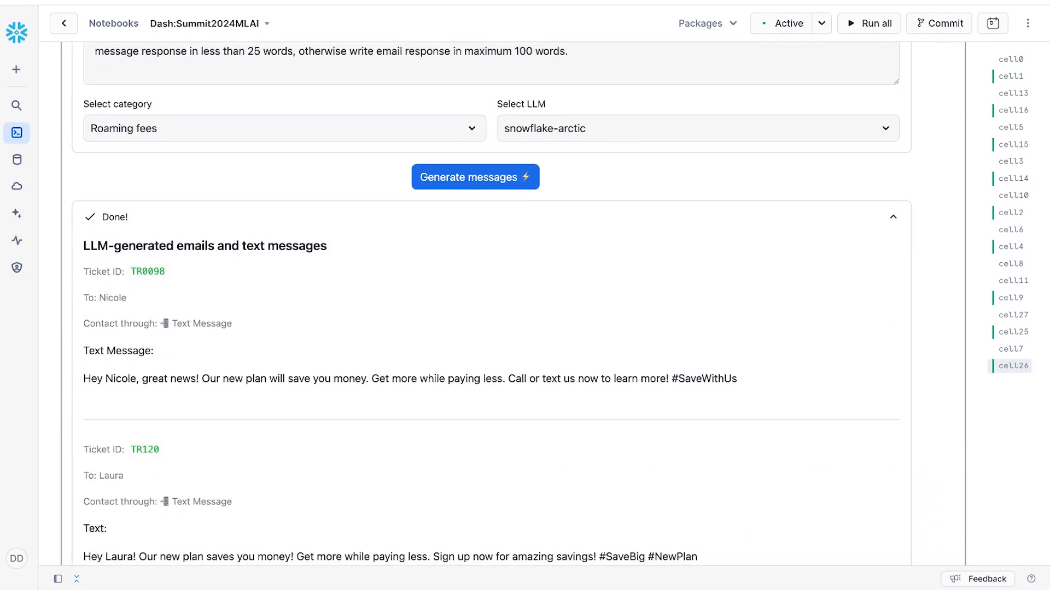
scroll("down", 3)
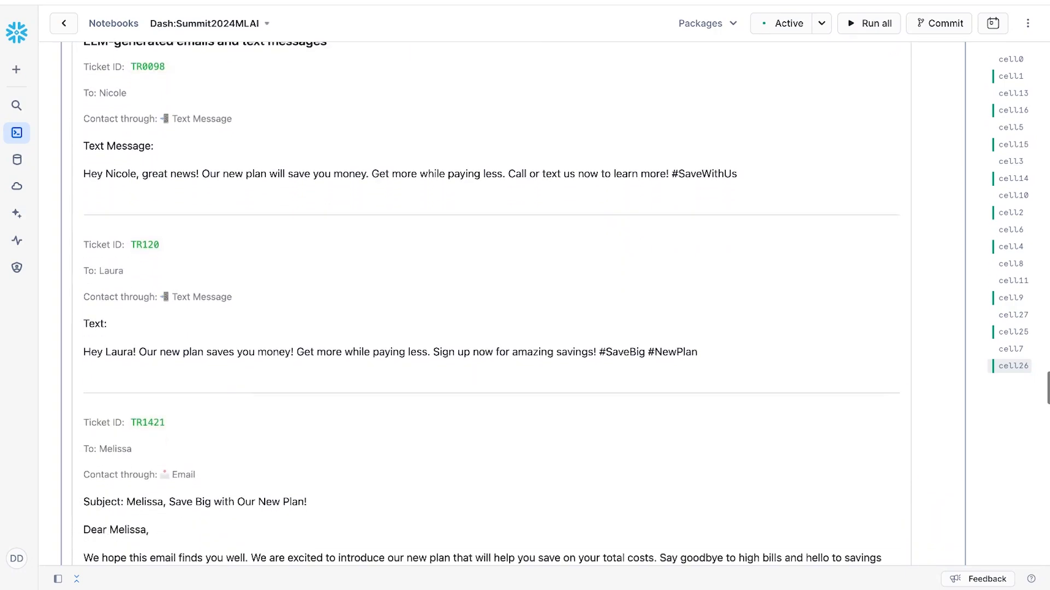
scroll("down", 3)
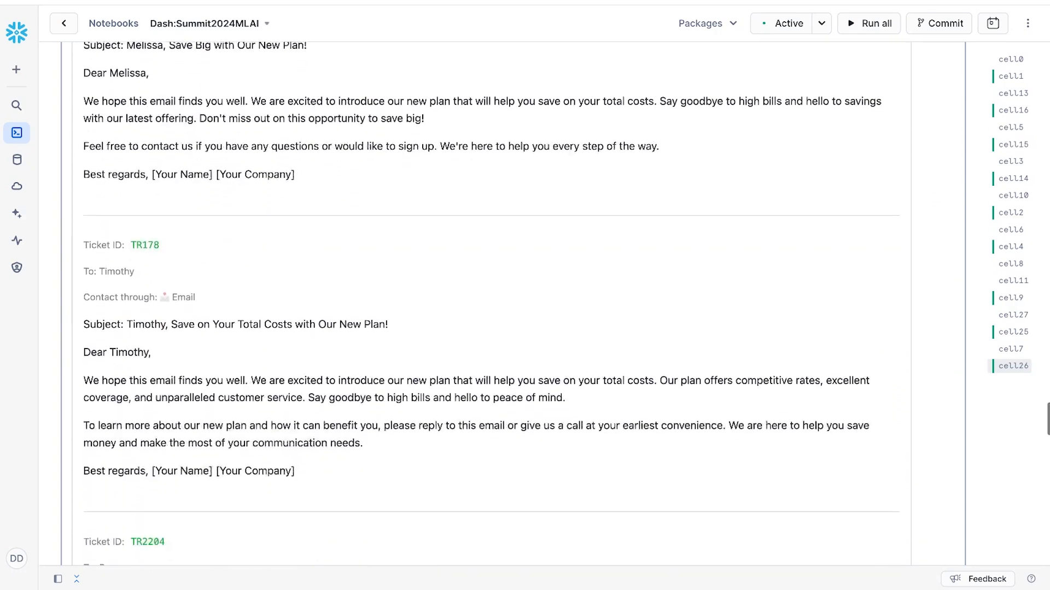
scroll("down", 3)
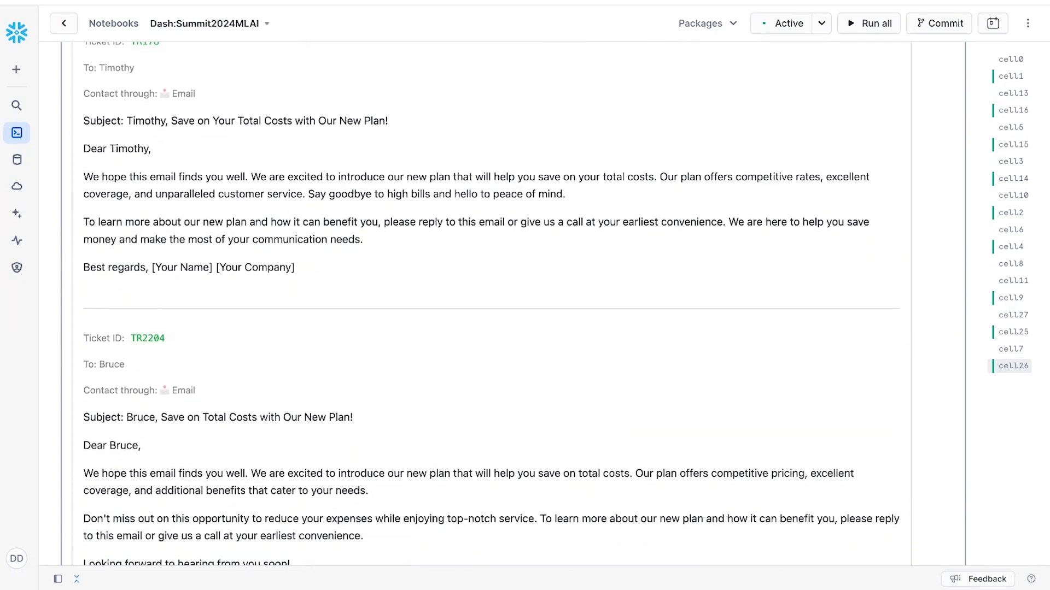